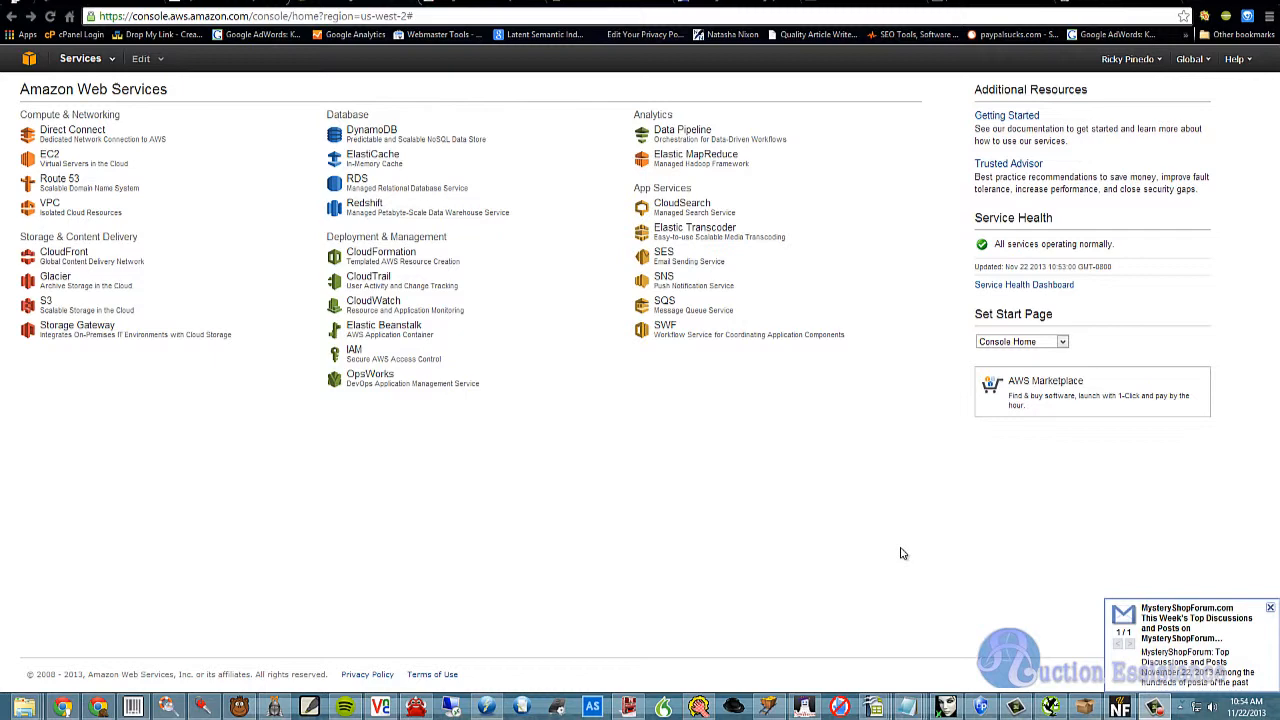
# Go to the VPC service dashboard for the US West (Oregon) region
pyautogui.click(1270, 608)
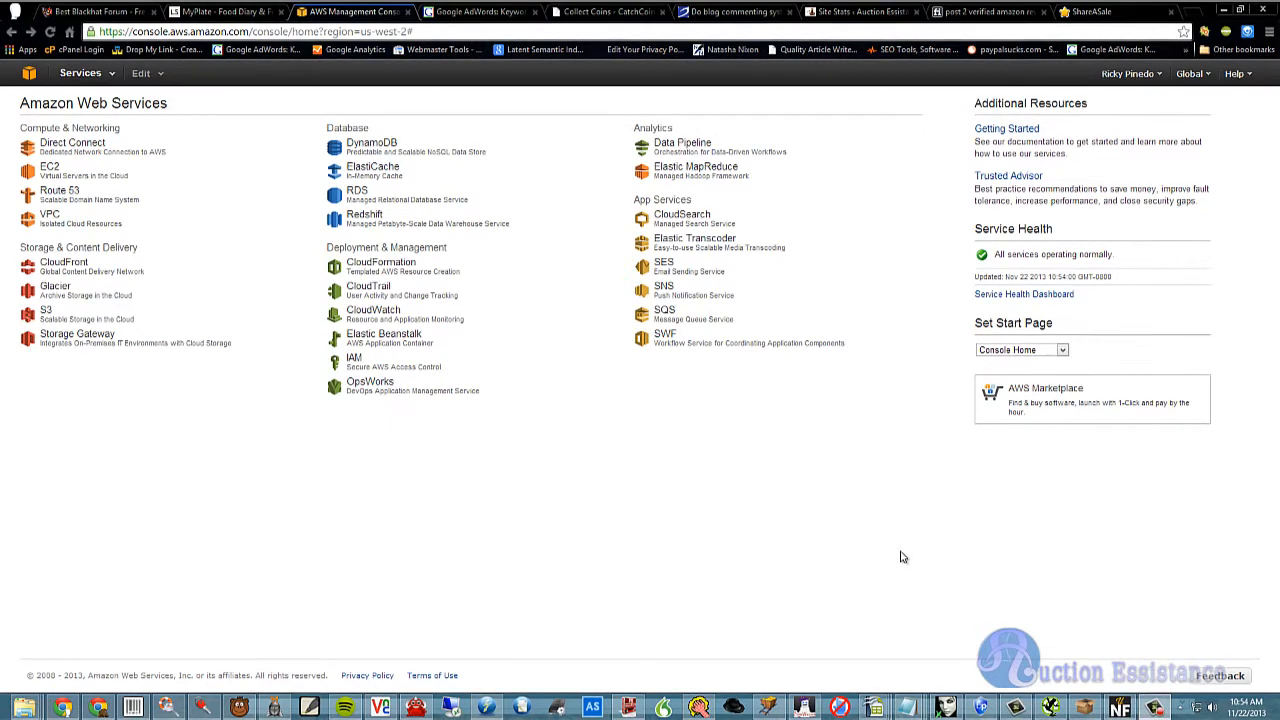
pyautogui.moveTo(810, 538)
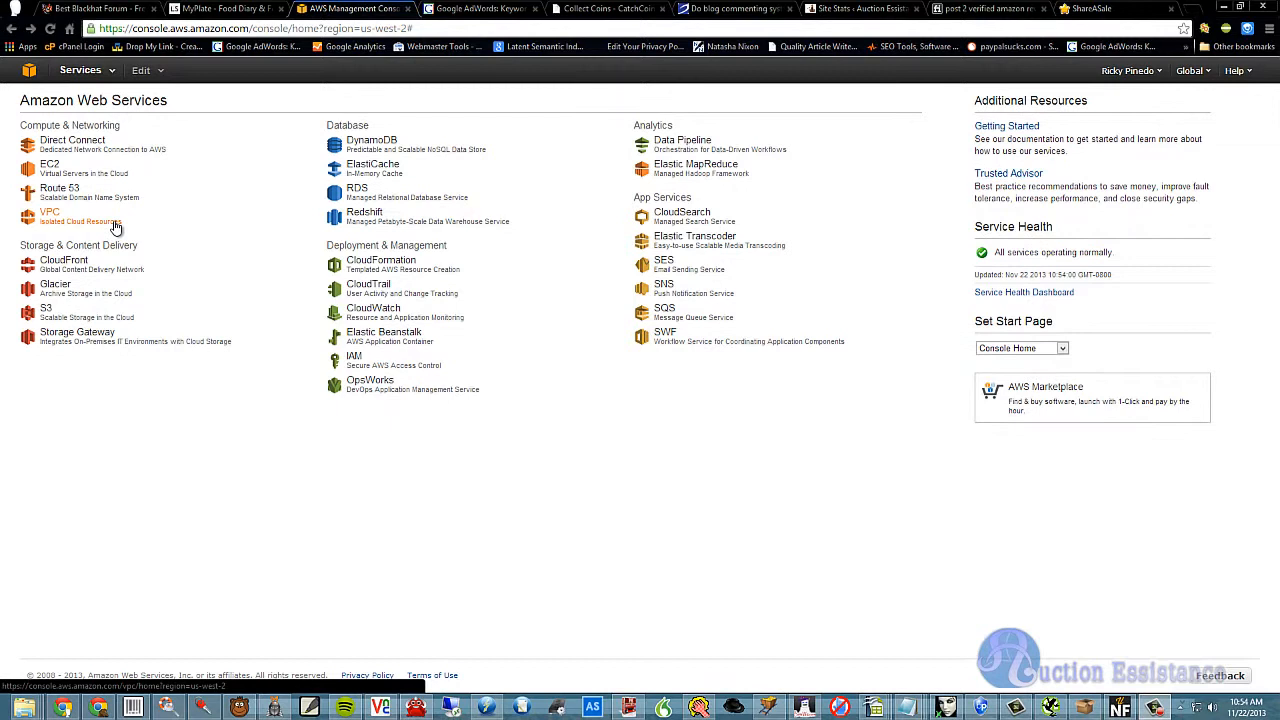
pyautogui.click(48, 212)
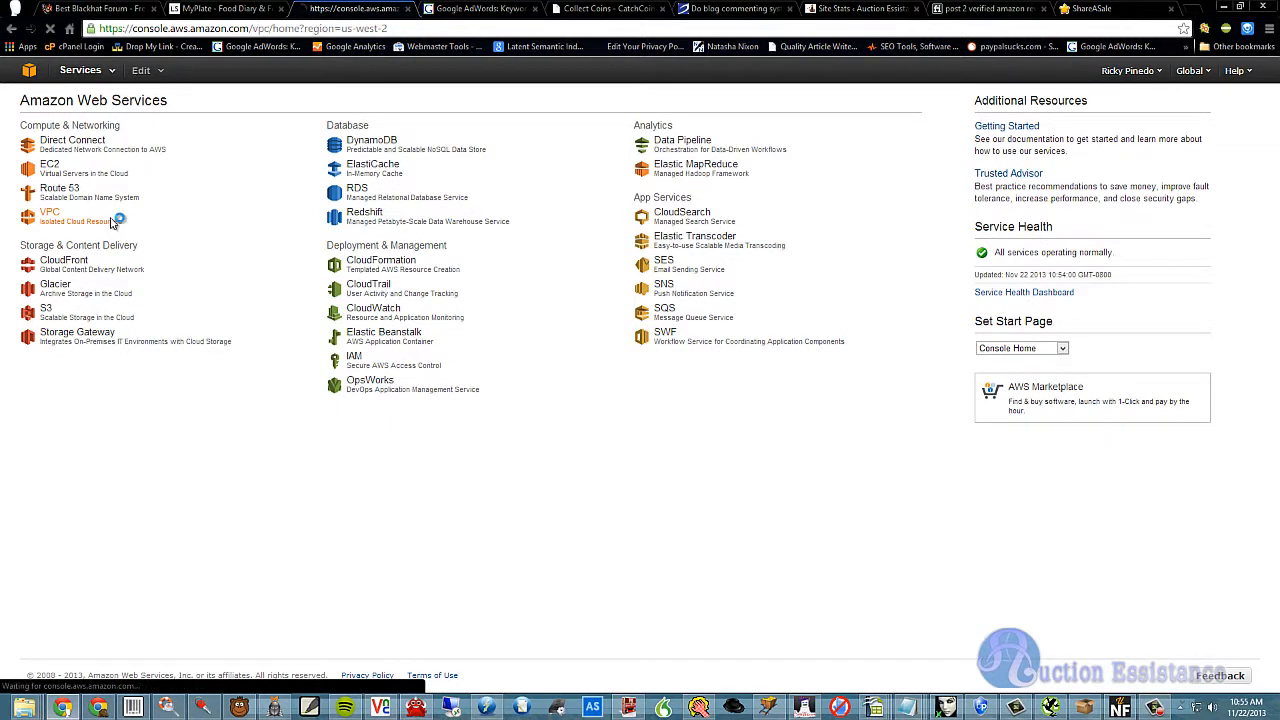
pyautogui.click(48, 212)
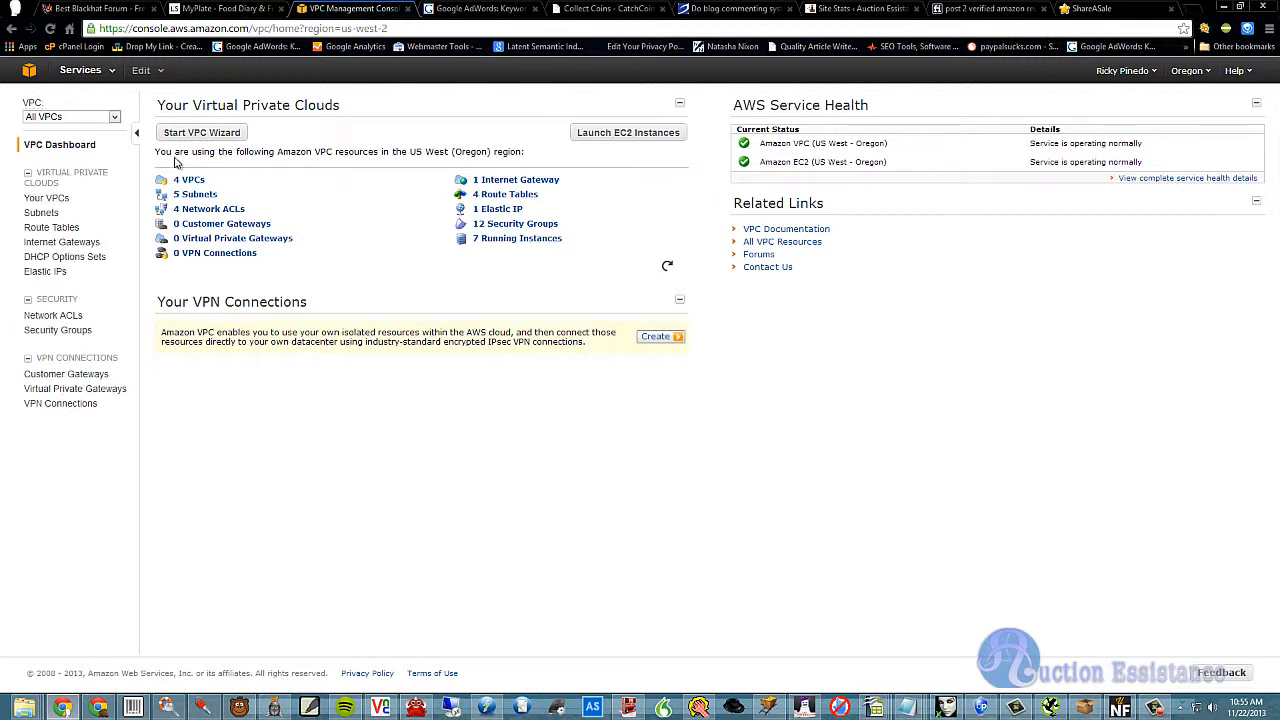
pyautogui.moveTo(236, 184)
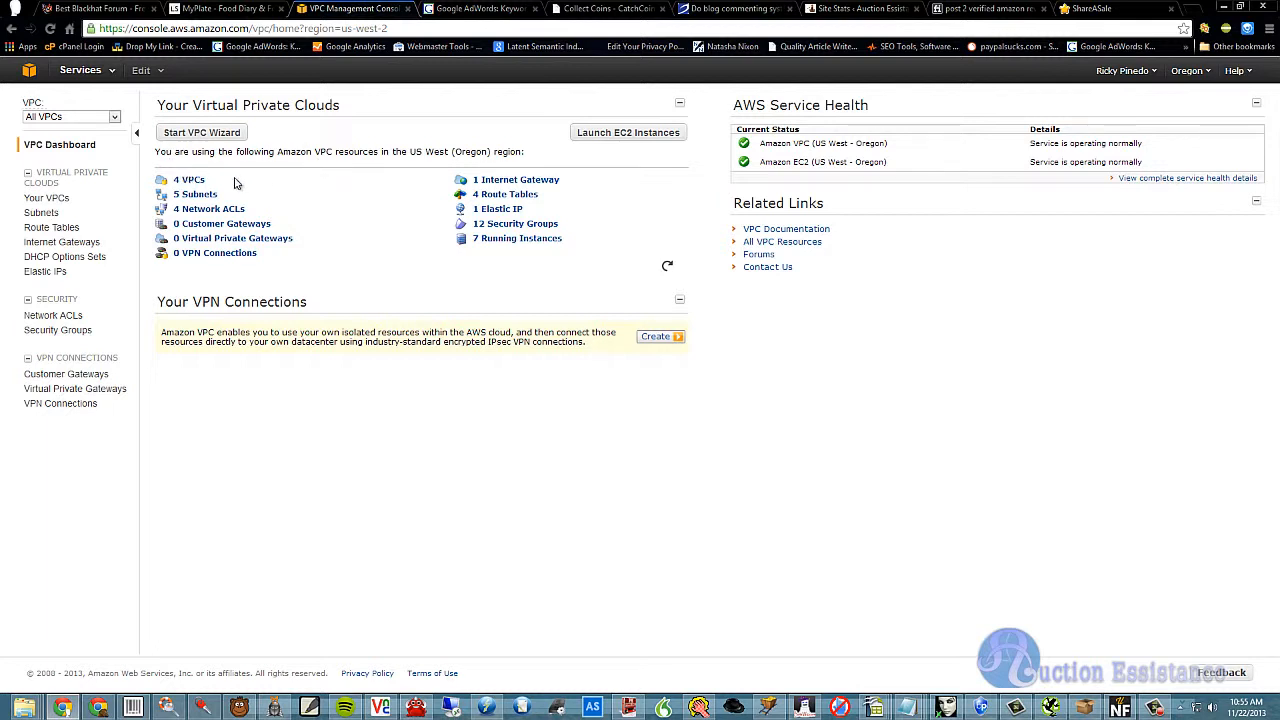
pyautogui.moveTo(218, 188)
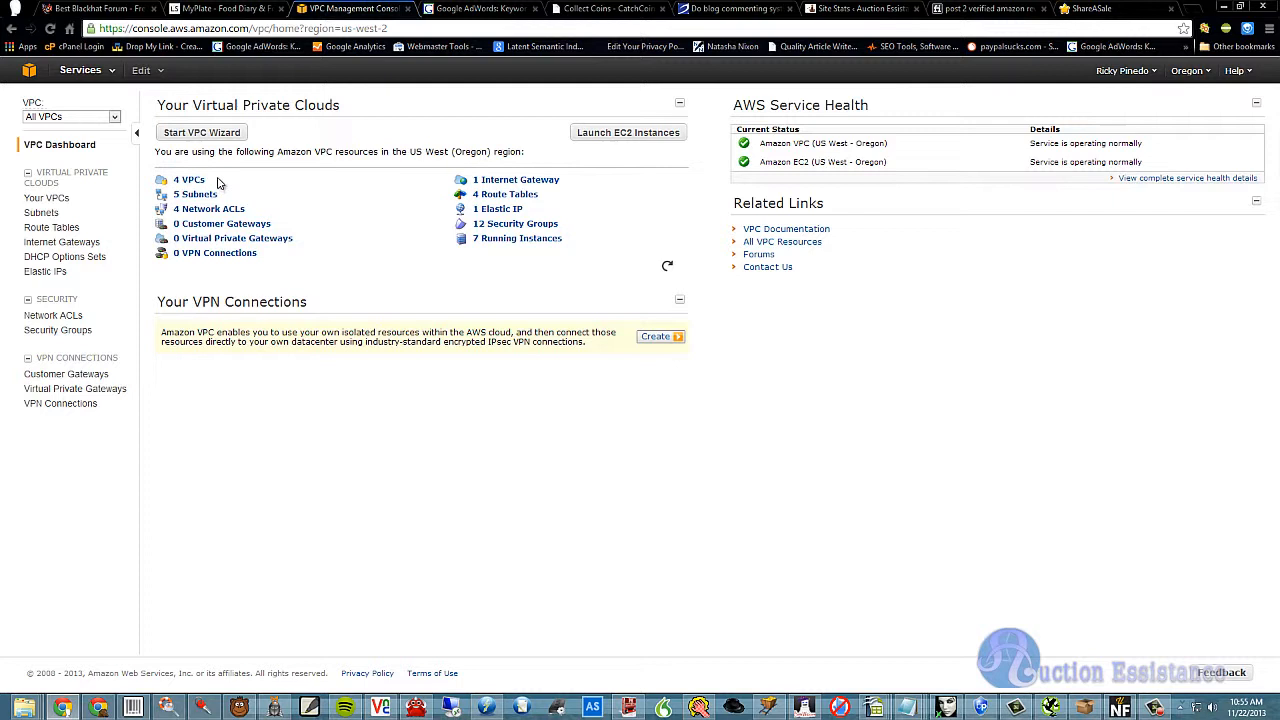
pyautogui.moveTo(230, 192)
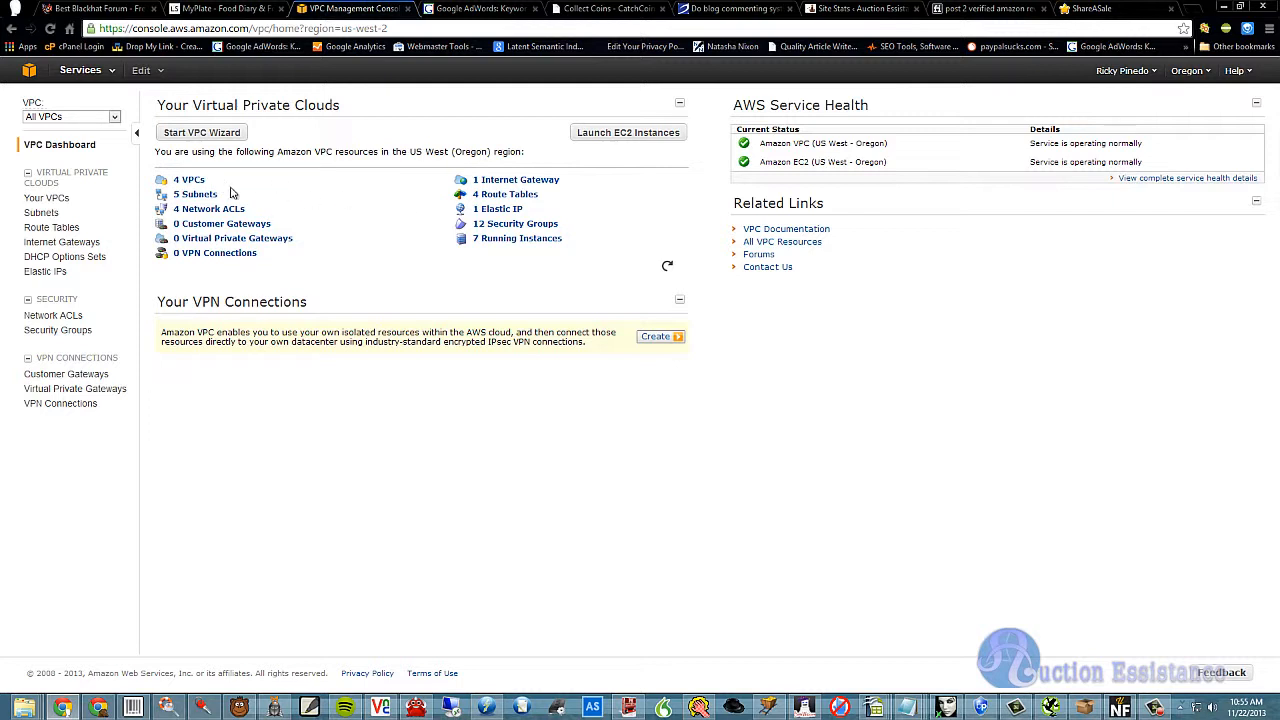
pyautogui.moveTo(336, 212)
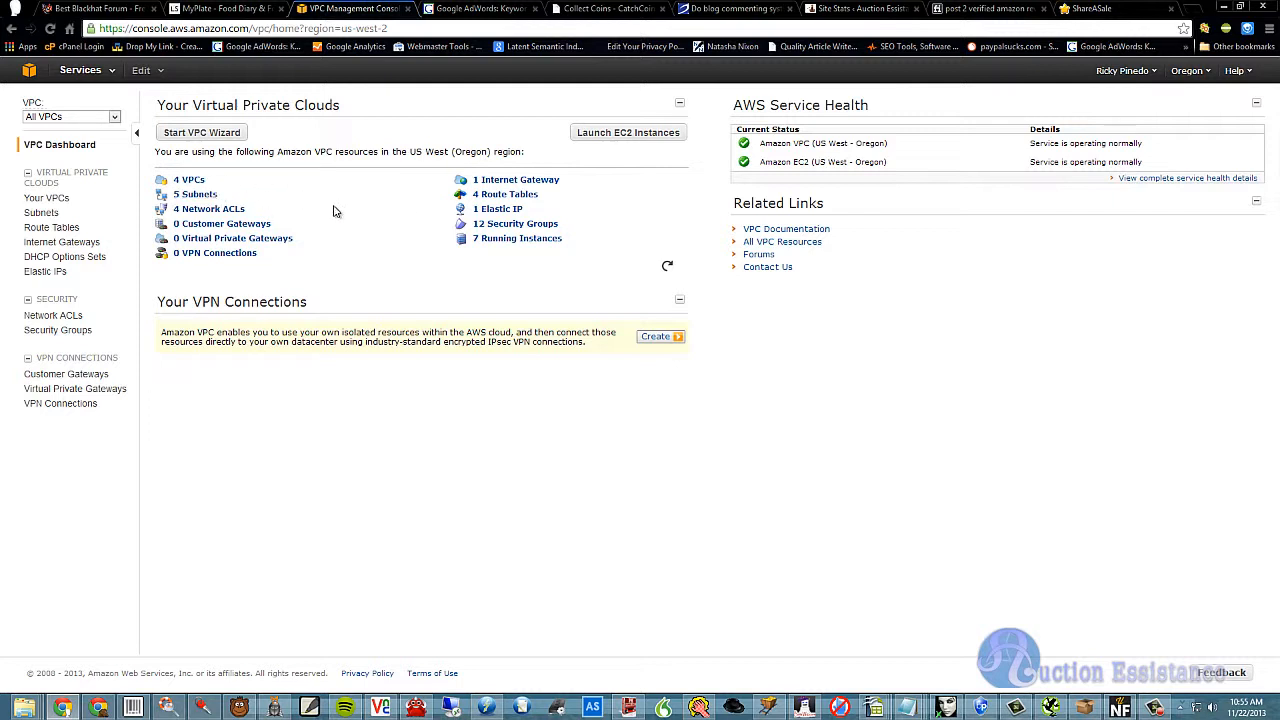
pyautogui.moveTo(322, 204)
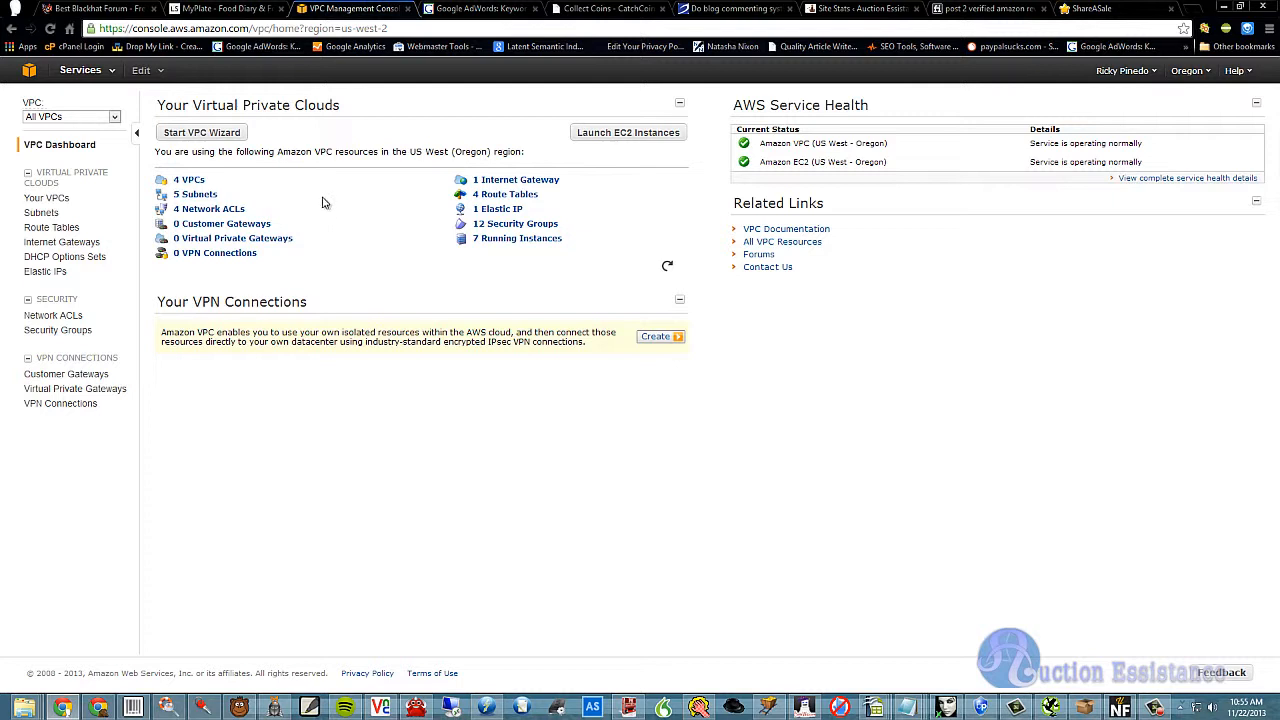
pyautogui.moveTo(364, 178)
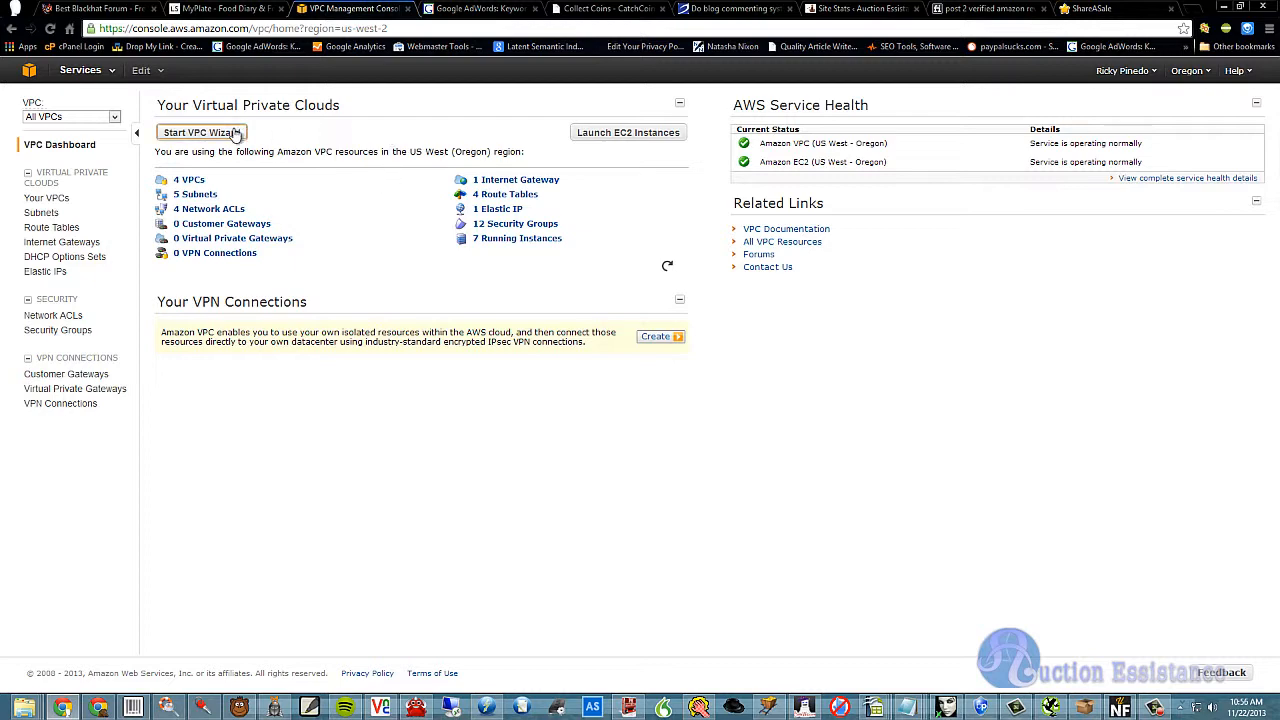
# Start the VPC wizard with 'VPC with a Single Public Subnet Only' selected
pyautogui.click(200, 132)
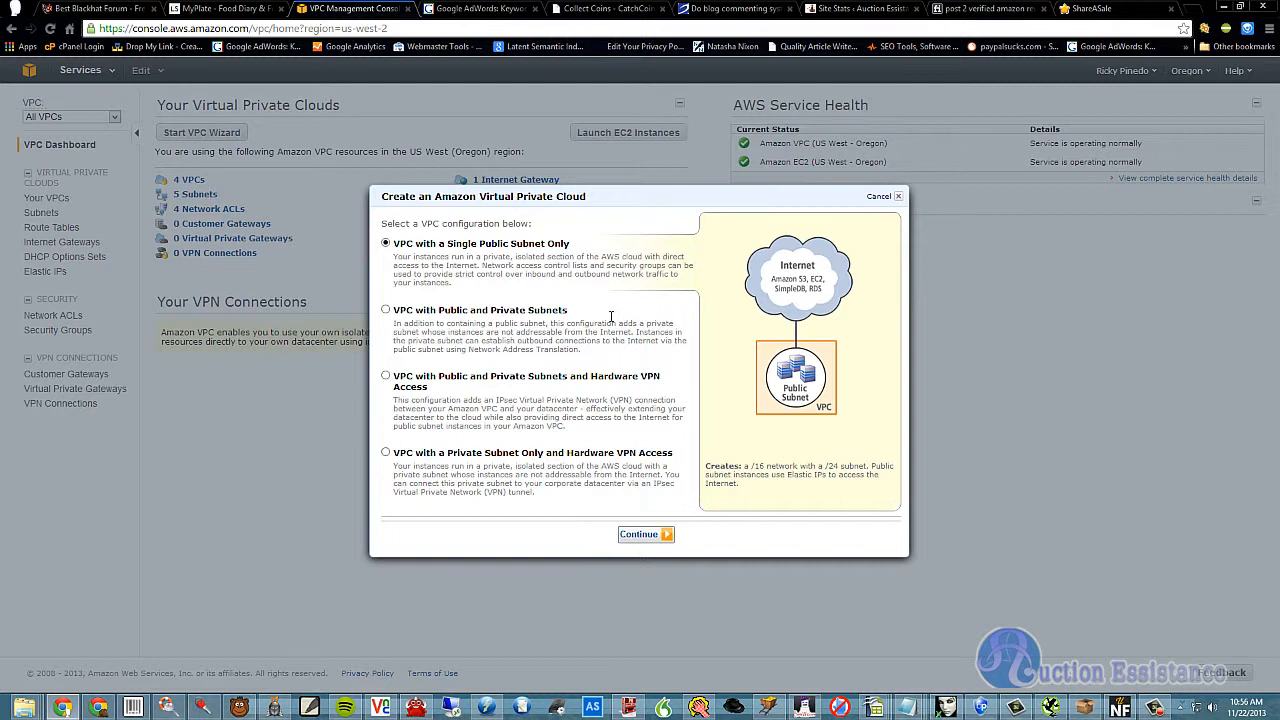
pyautogui.moveTo(404, 256)
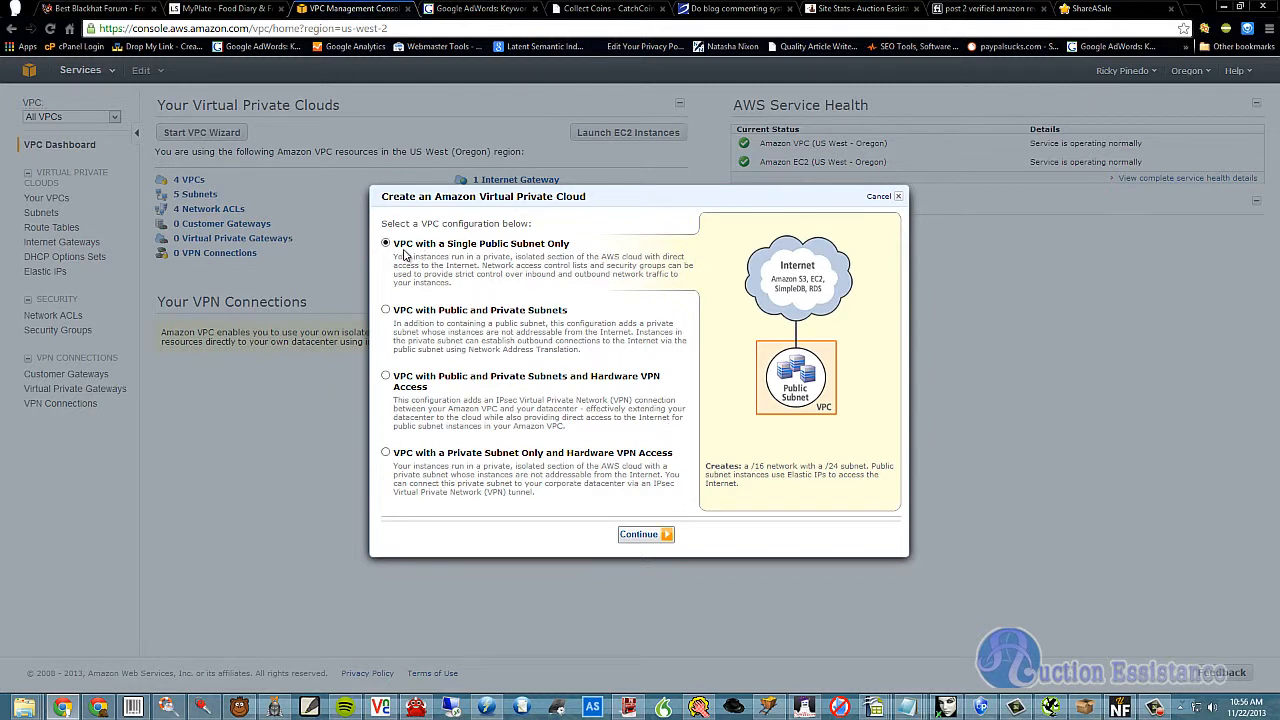
pyautogui.moveTo(432, 256)
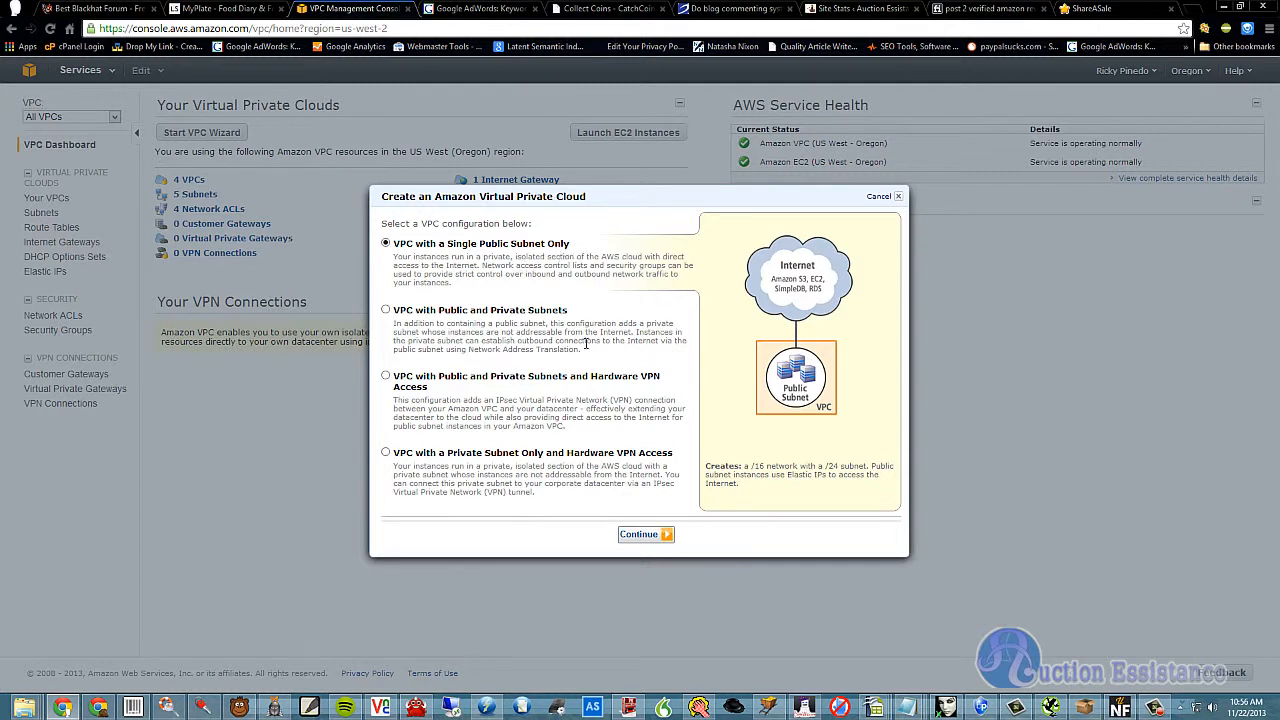
pyautogui.moveTo(600, 376)
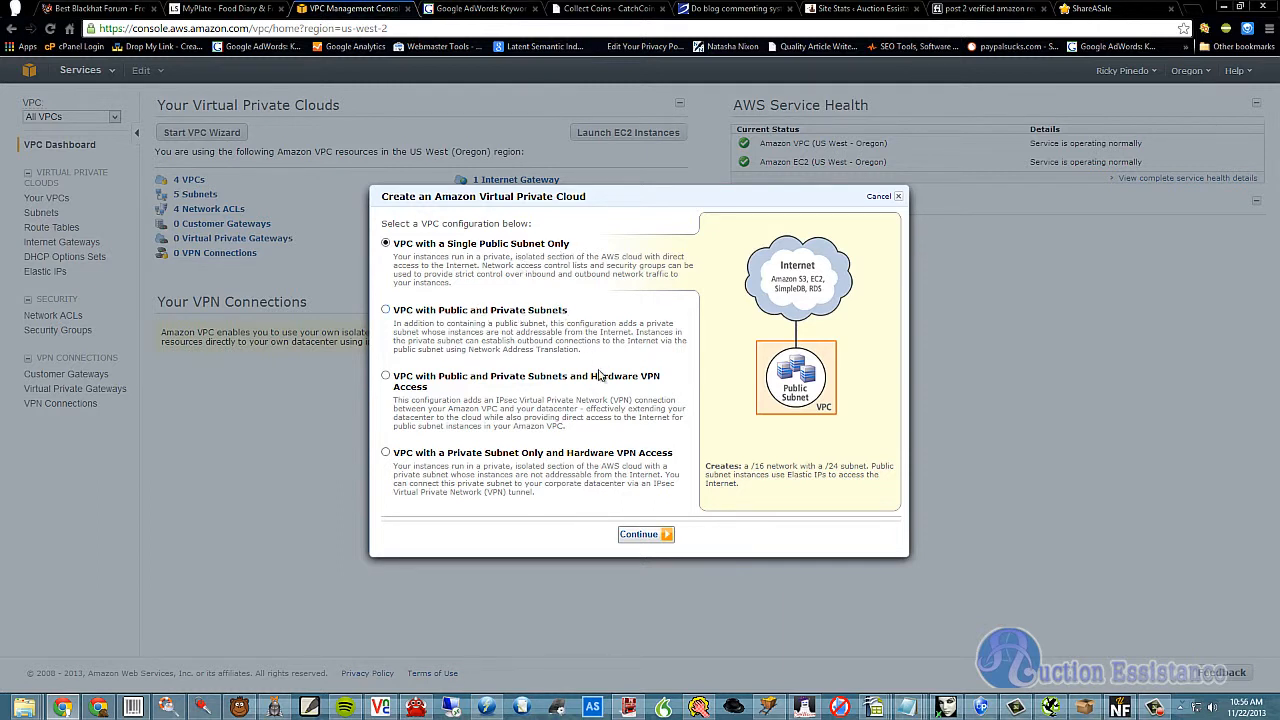
pyautogui.moveTo(436, 462)
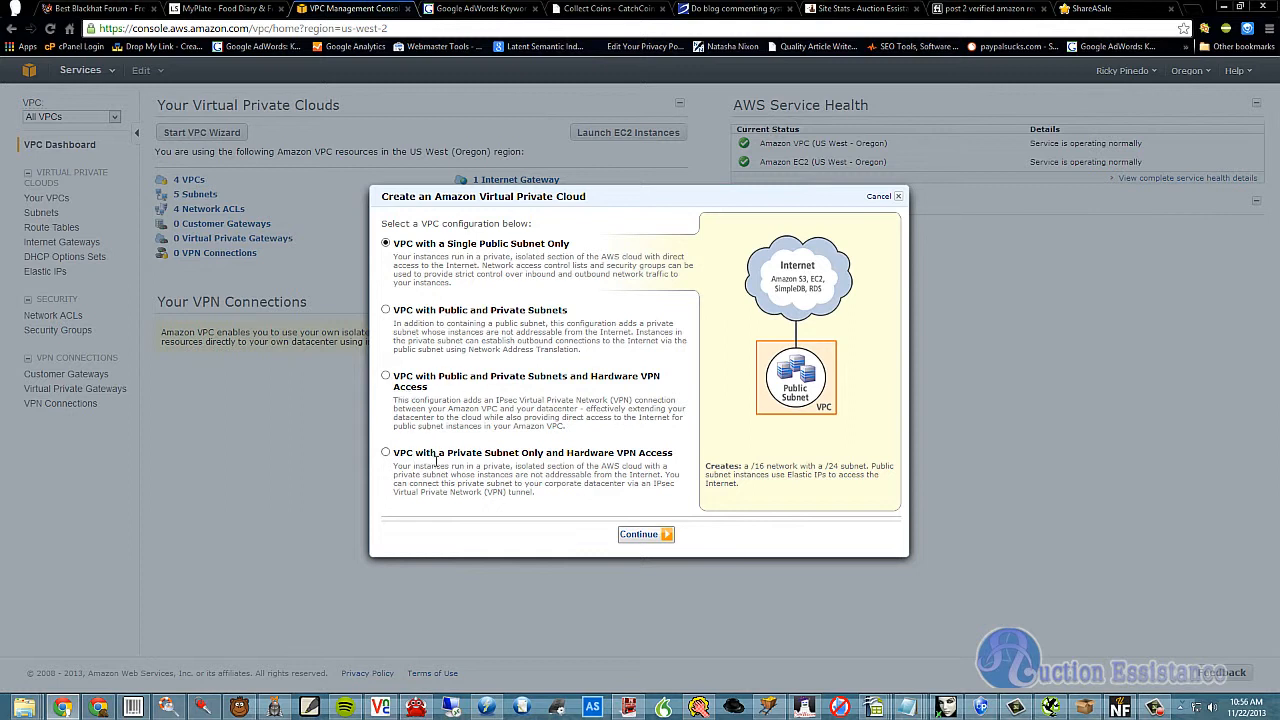
pyautogui.moveTo(384, 344)
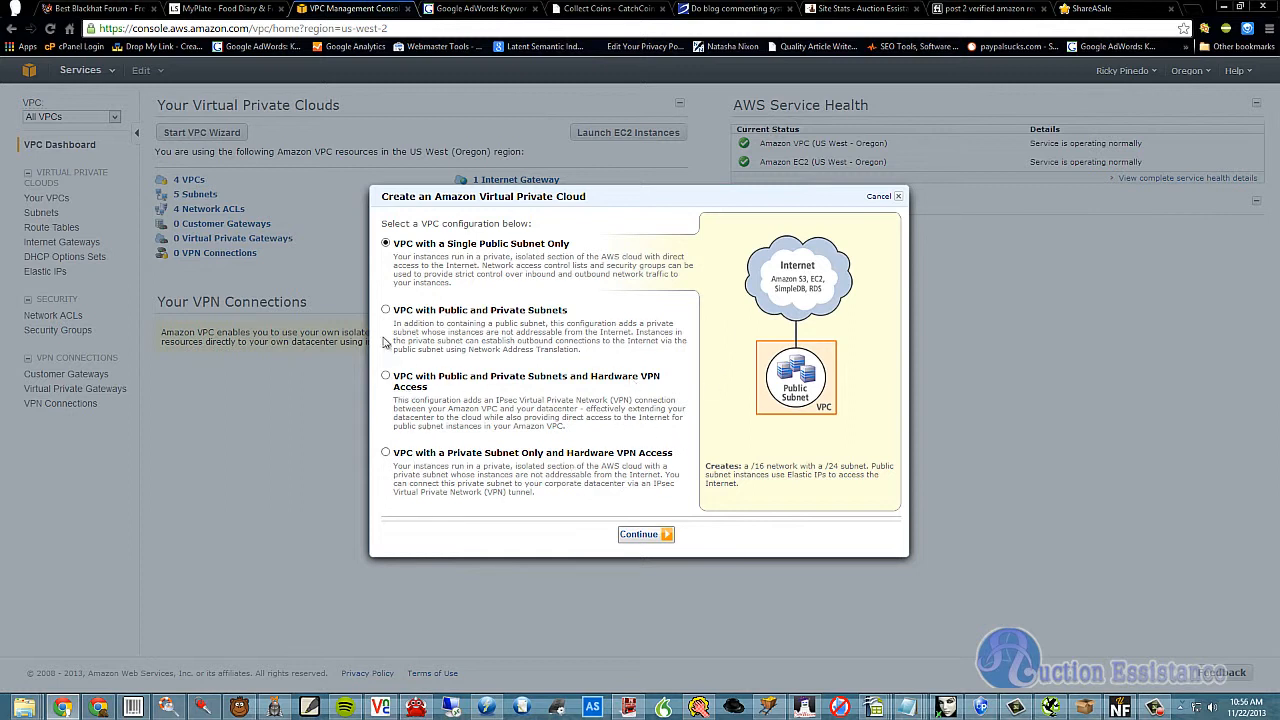
pyautogui.moveTo(660, 510)
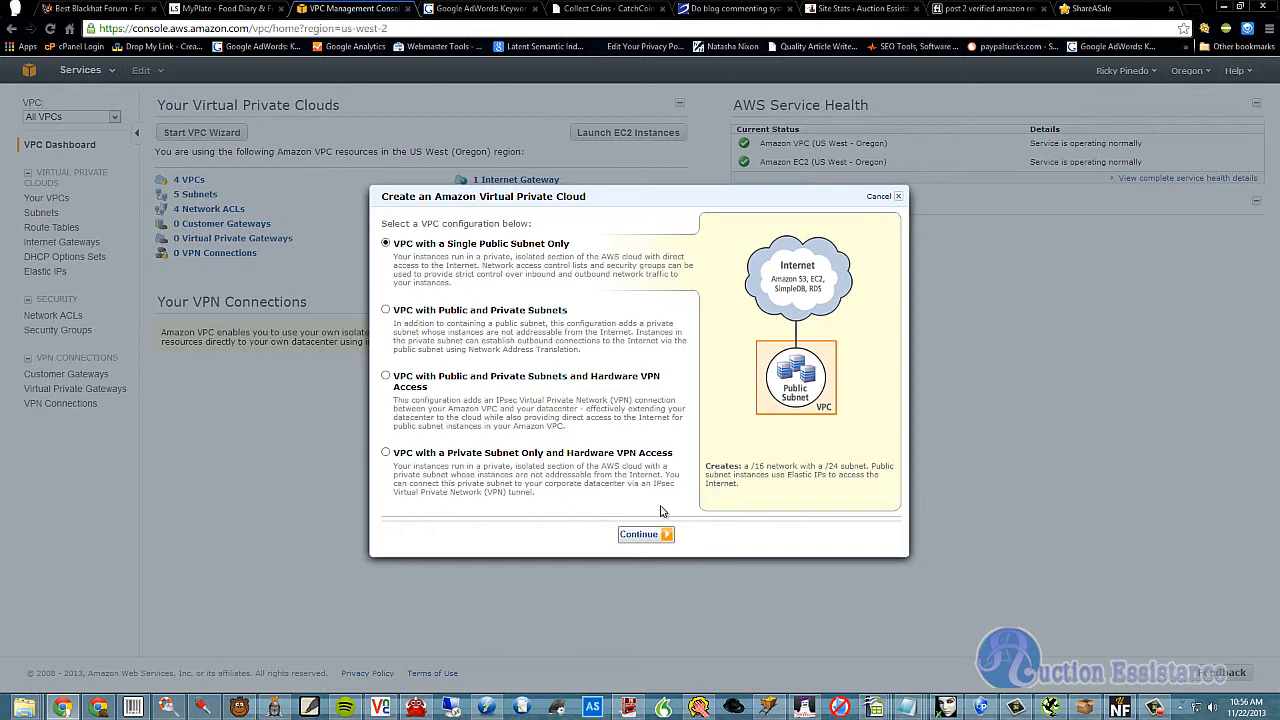
pyautogui.moveTo(400, 256)
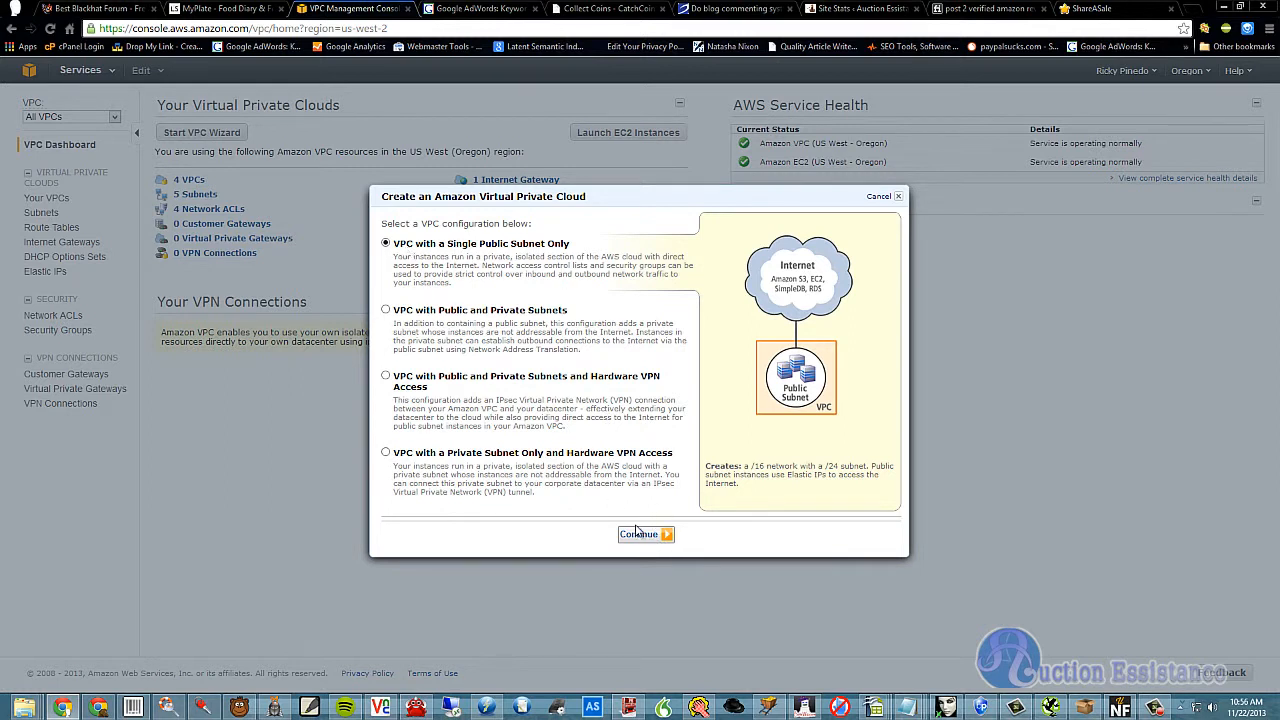
# Proceed to review the 10.0.0.0/16 VPC with a 10.0.0.0/24 public subnet and default tenancy
pyautogui.click(640, 532)
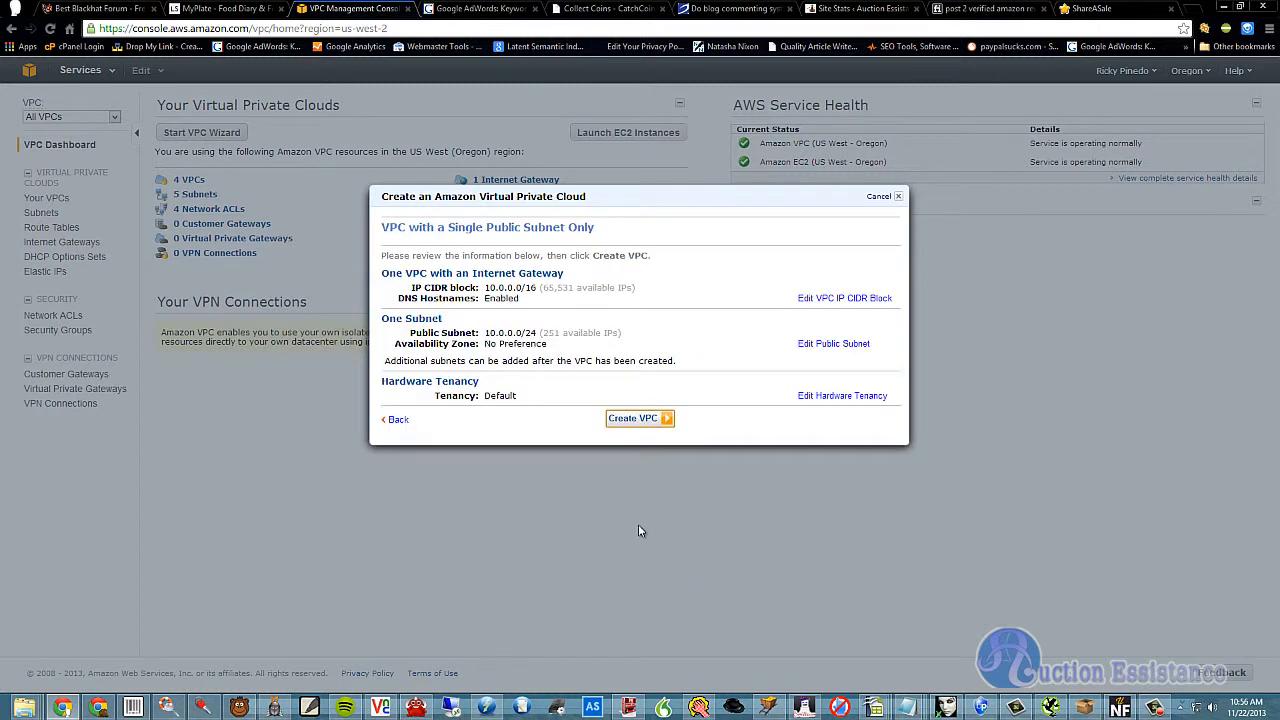
pyautogui.moveTo(388, 246)
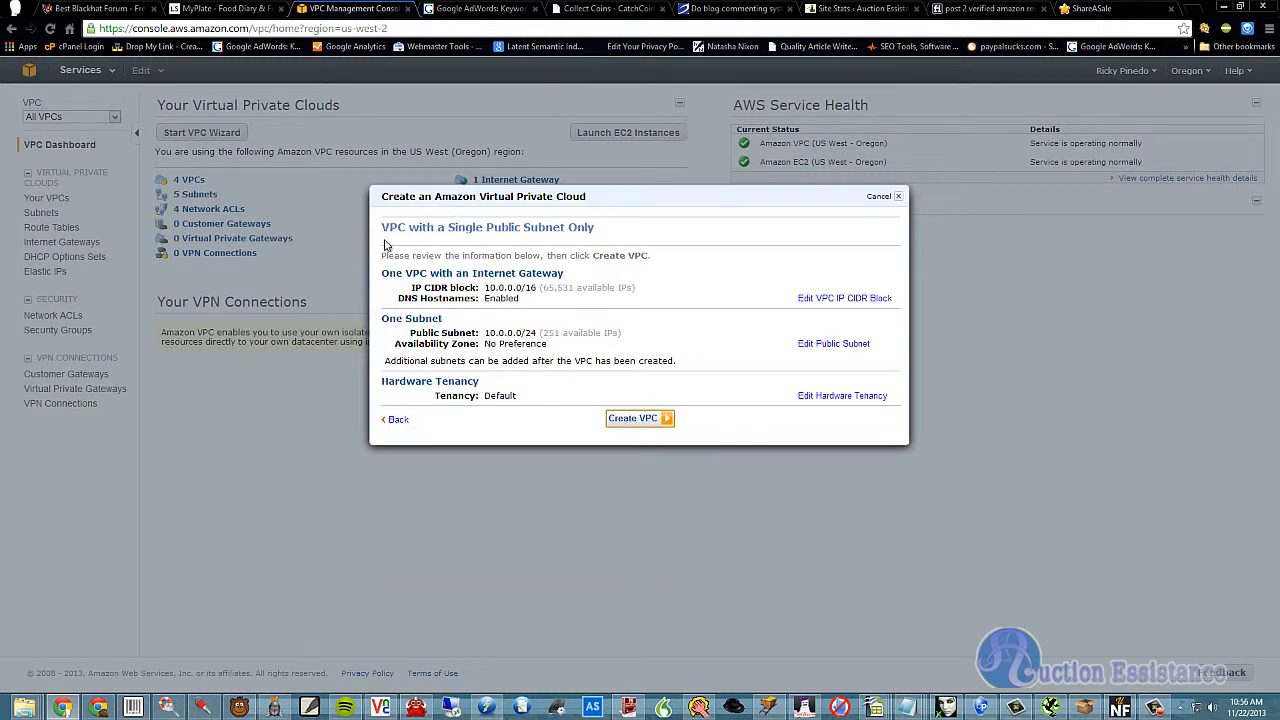
pyautogui.moveTo(532, 292)
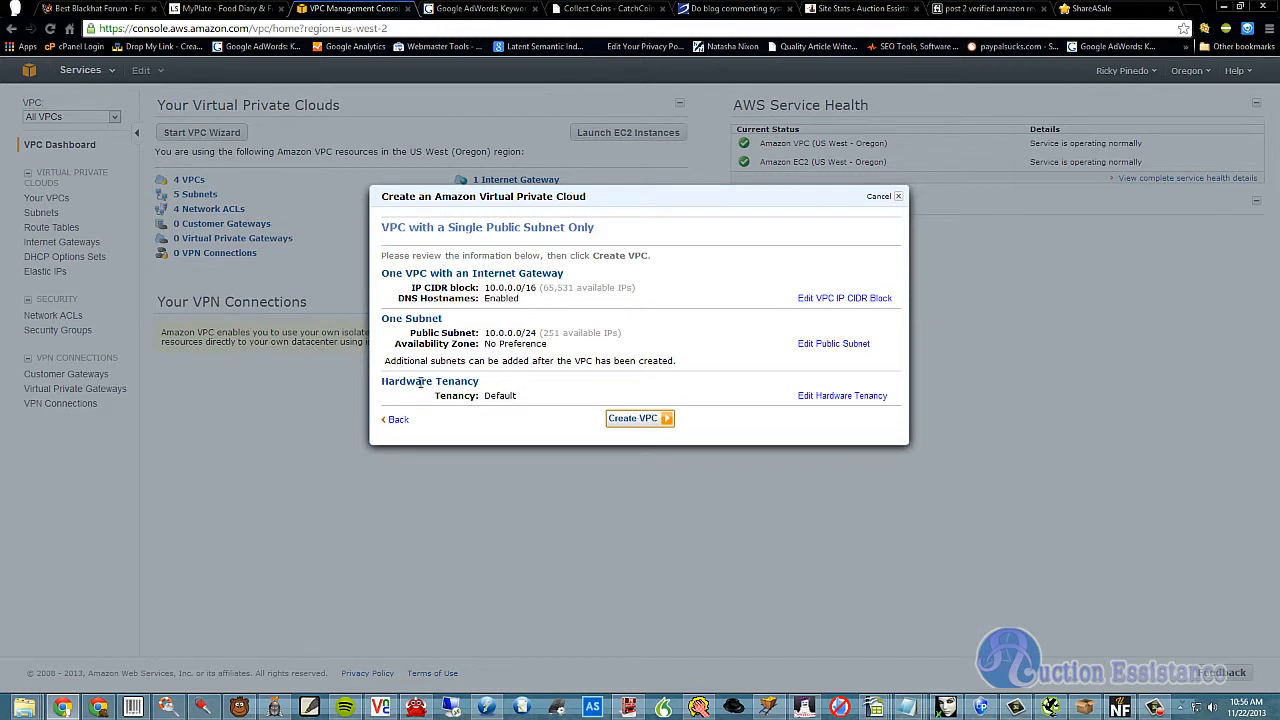
pyautogui.moveTo(520, 390)
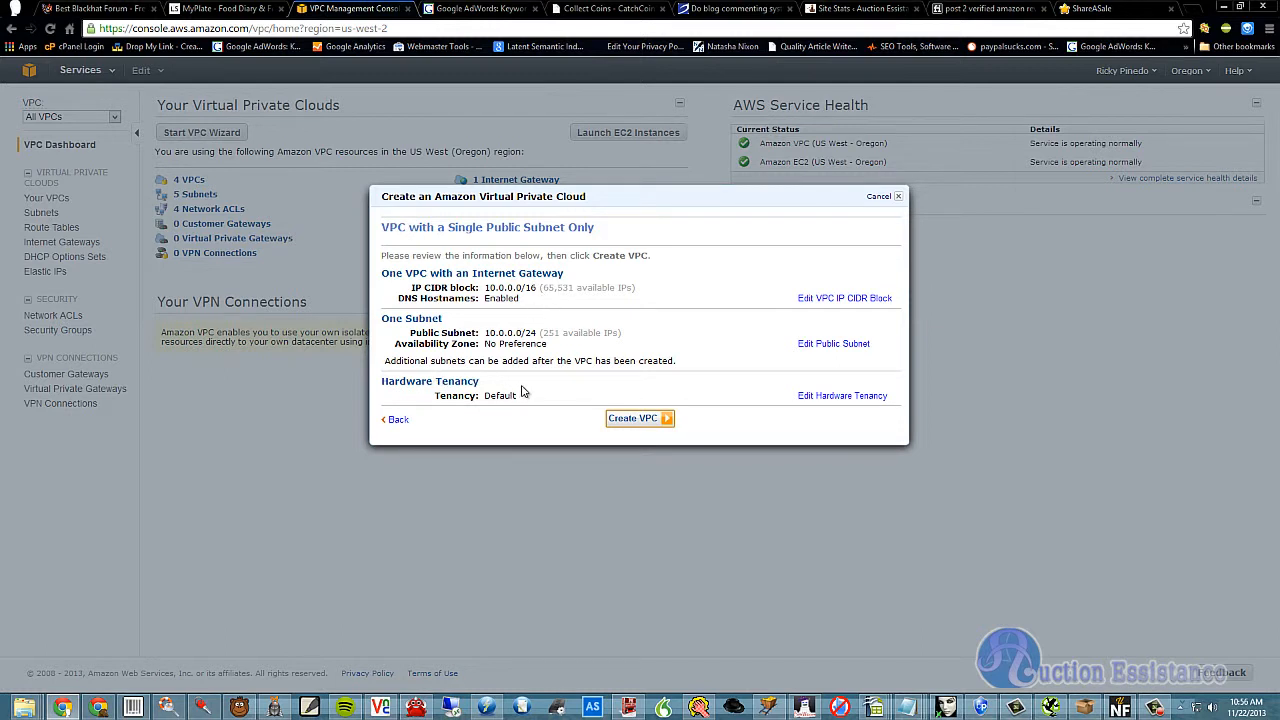
pyautogui.moveTo(560, 382)
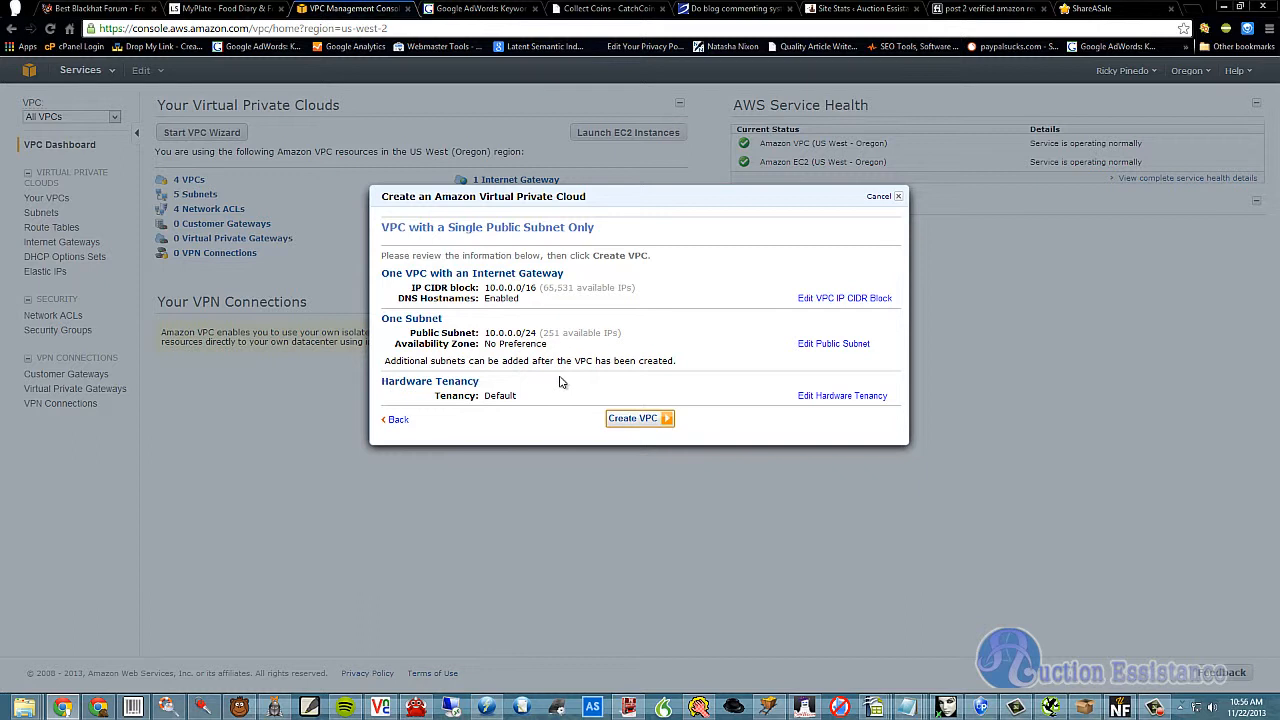
pyautogui.moveTo(786, 320)
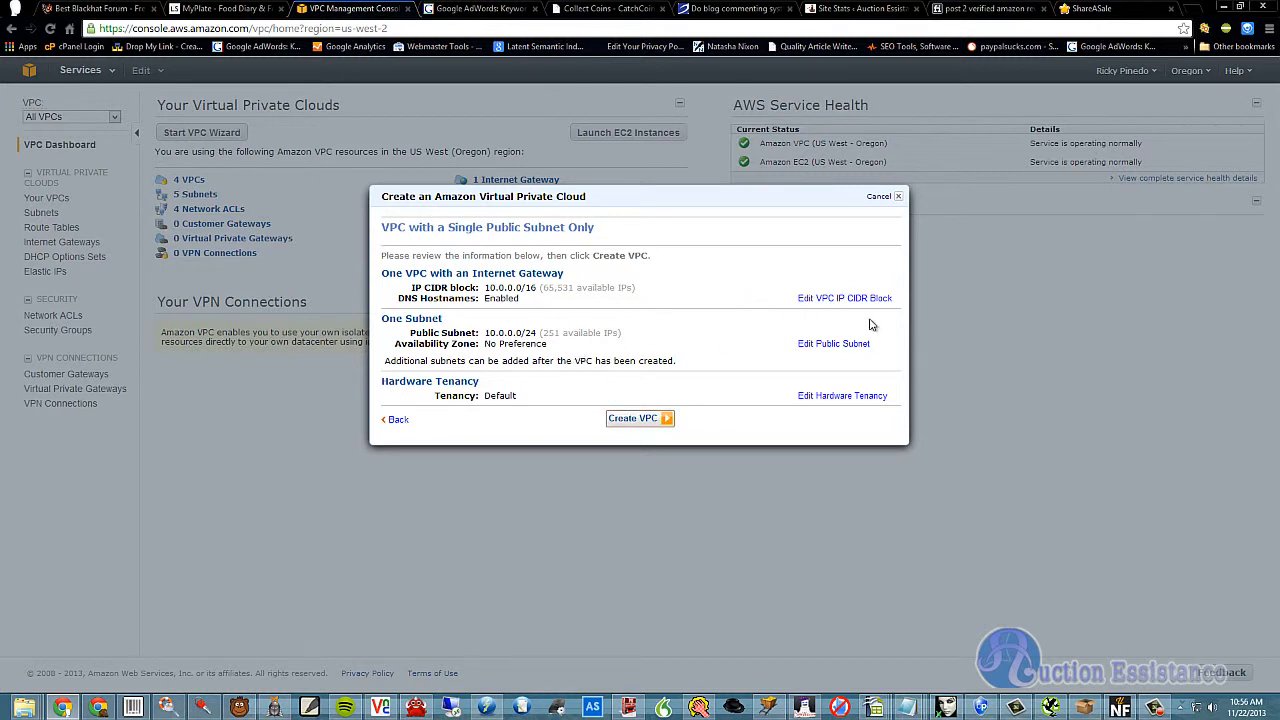
pyautogui.moveTo(918, 338)
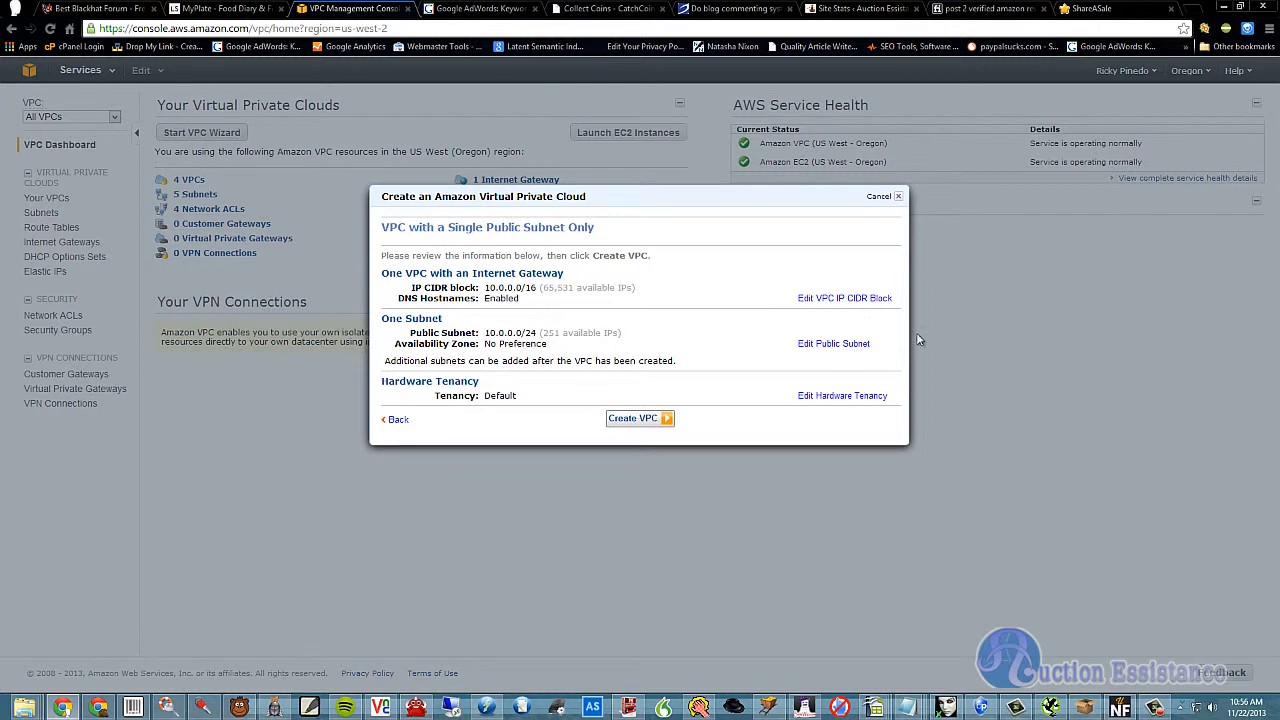
pyautogui.moveTo(512, 380)
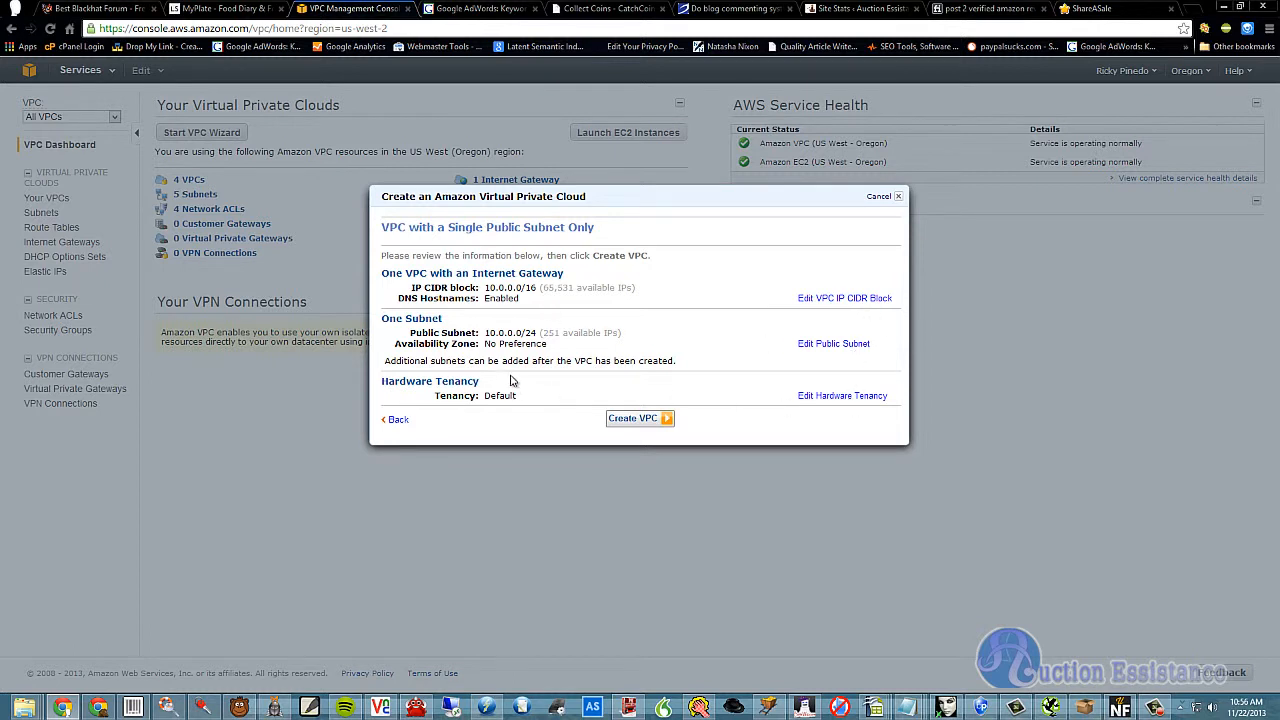
pyautogui.moveTo(896, 418)
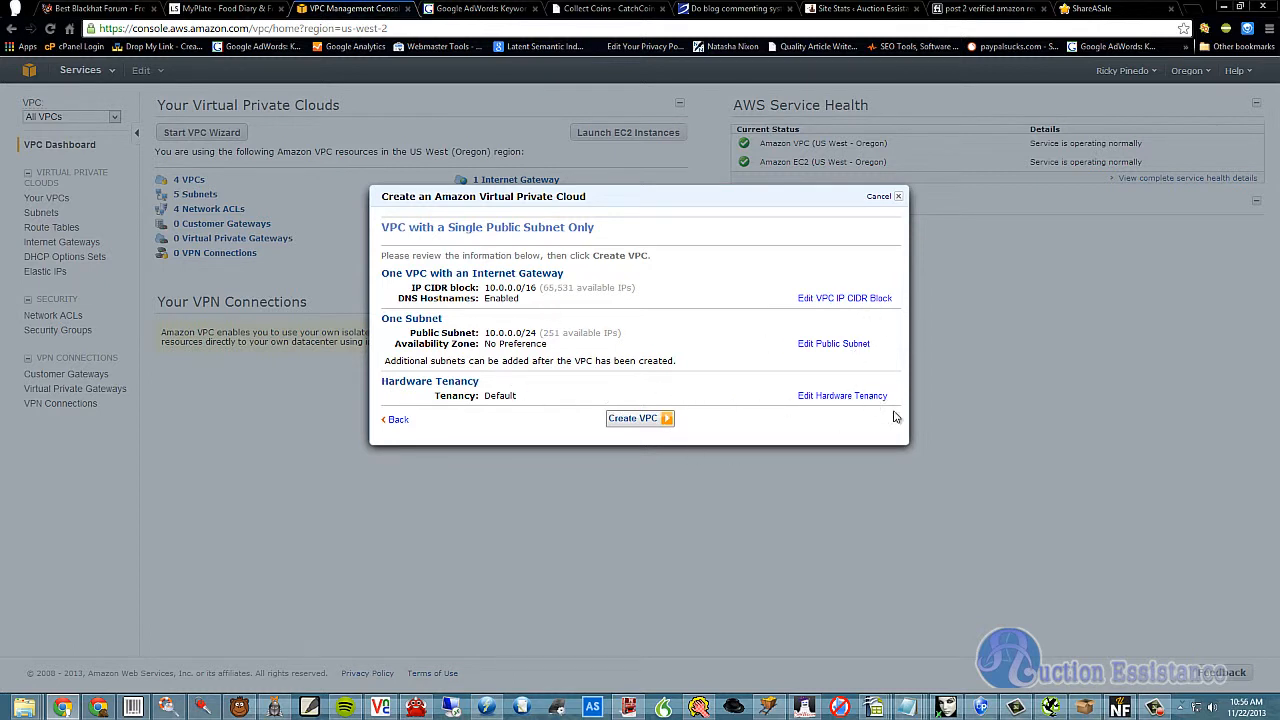
pyautogui.moveTo(588, 418)
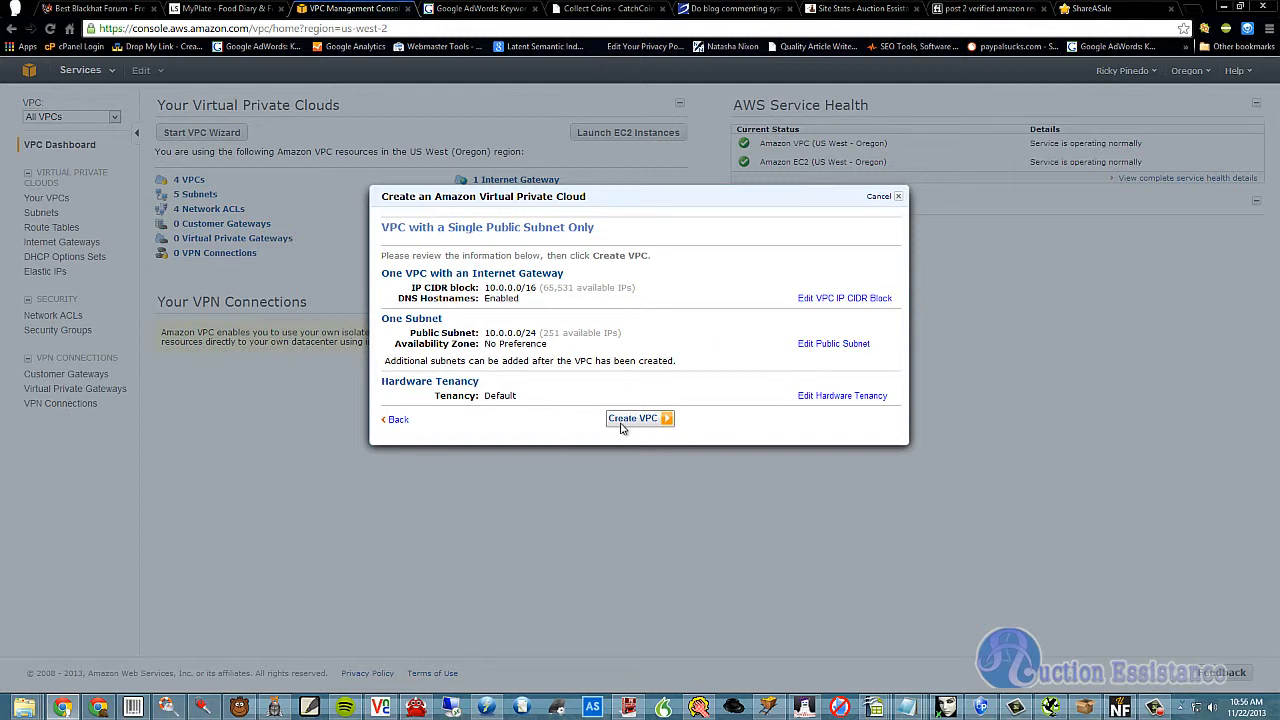
# Create the VPC with the reviewed single public subnet settings
pyautogui.click(632, 418)
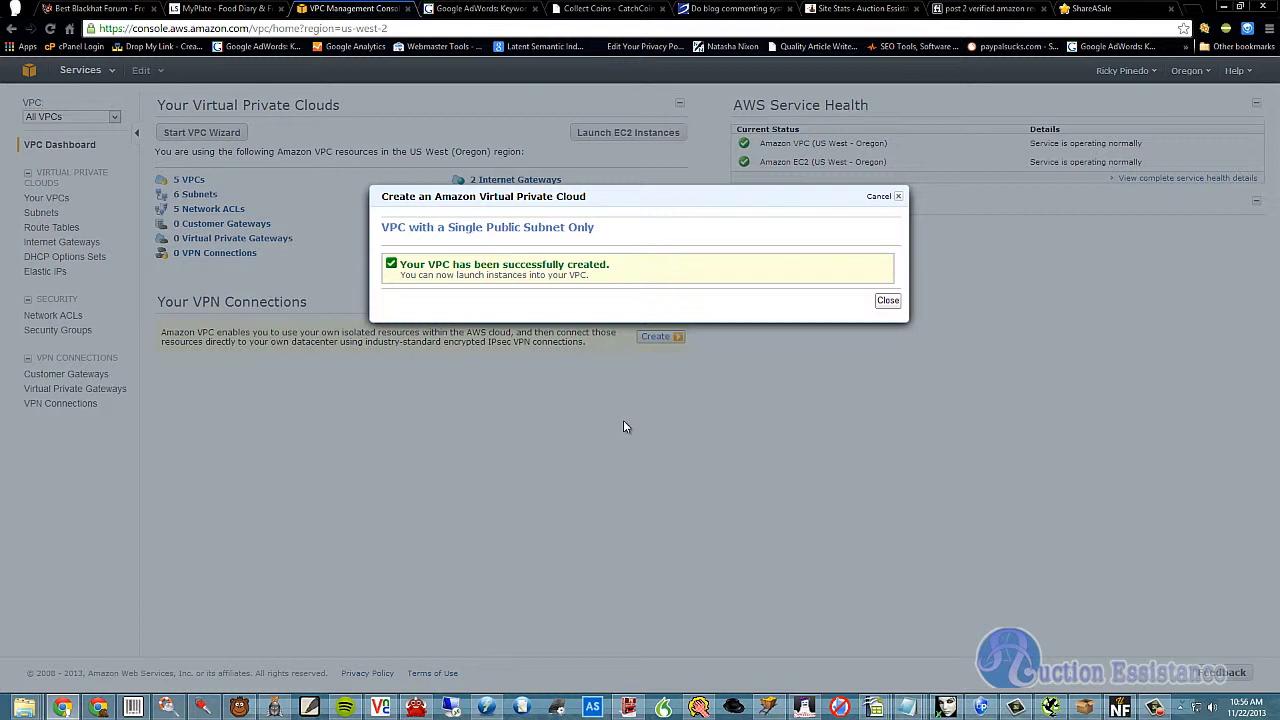
pyautogui.moveTo(888, 300)
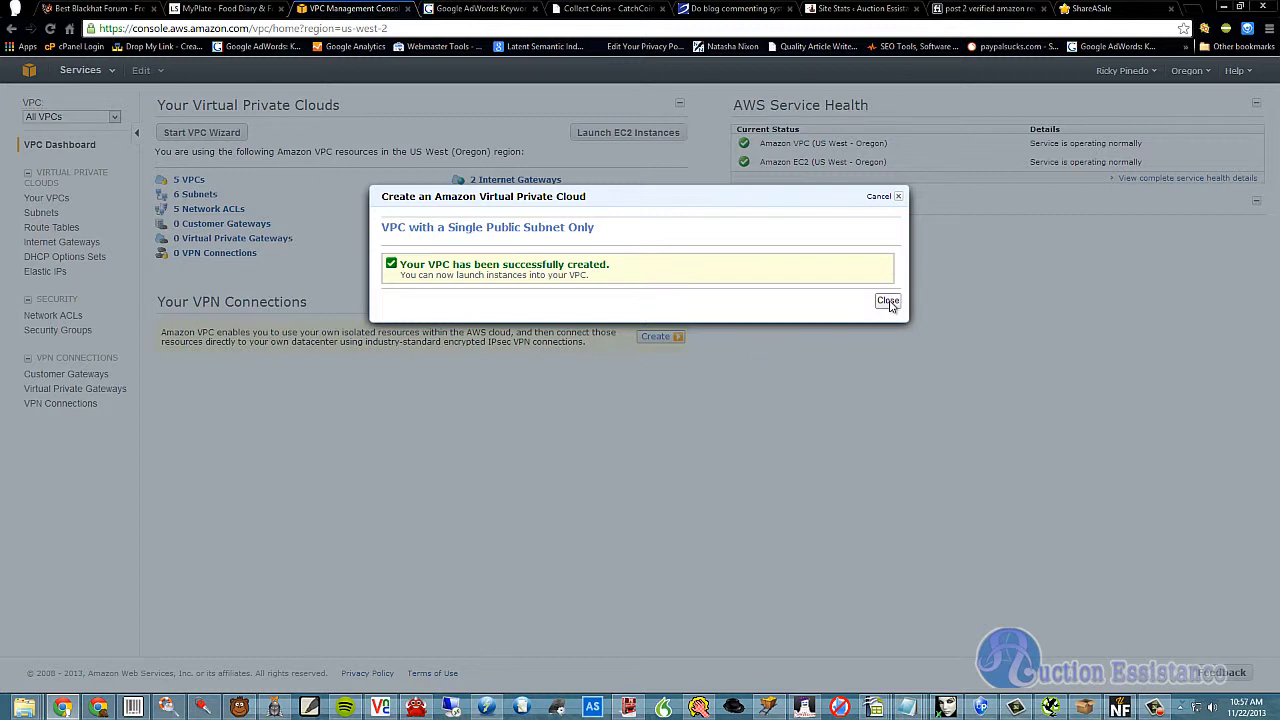
# Dismiss the creation success notice and launch into the EC2 instances page
pyautogui.click(888, 300)
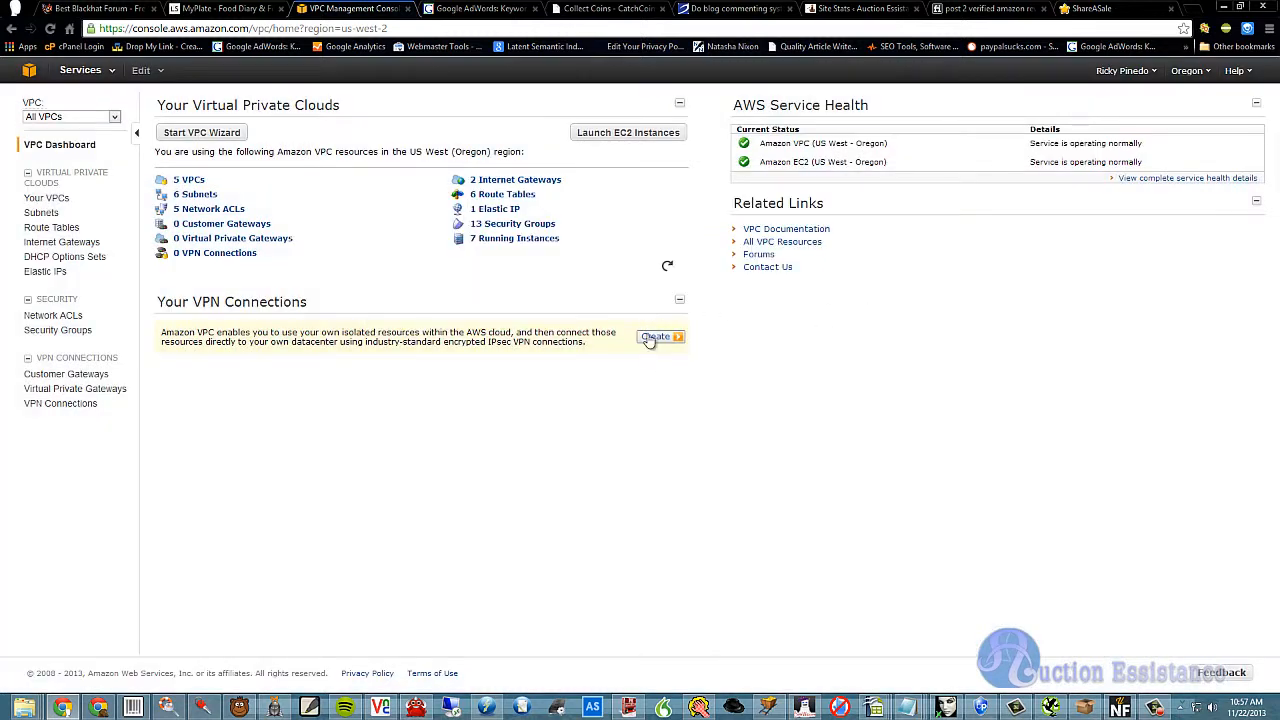
pyautogui.moveTo(590, 156)
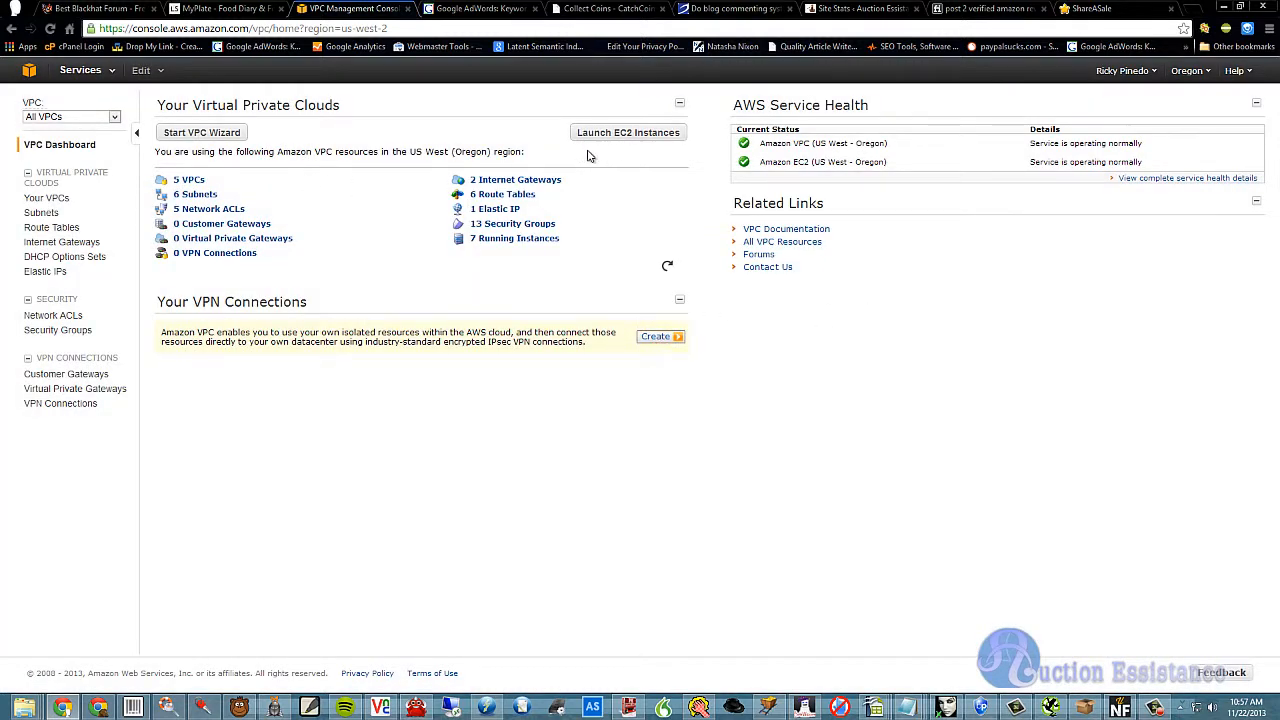
pyautogui.moveTo(440, 132)
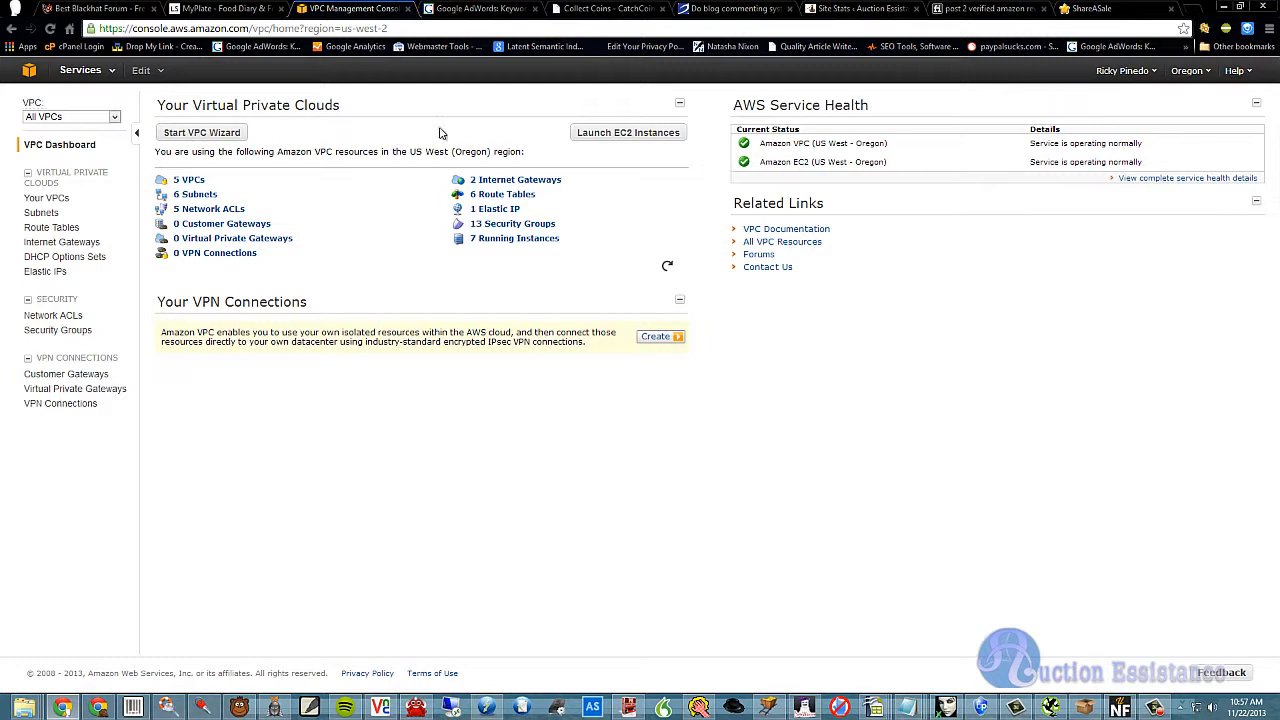
pyautogui.moveTo(628, 132)
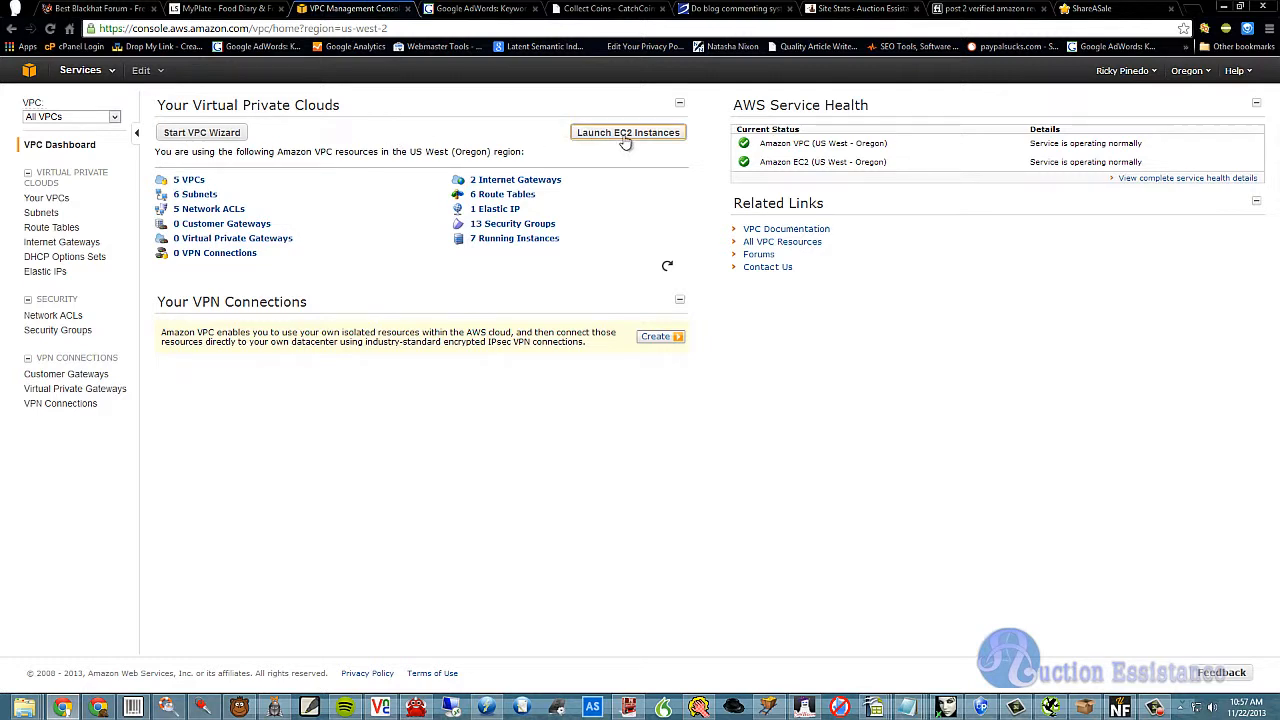
pyautogui.click(628, 132)
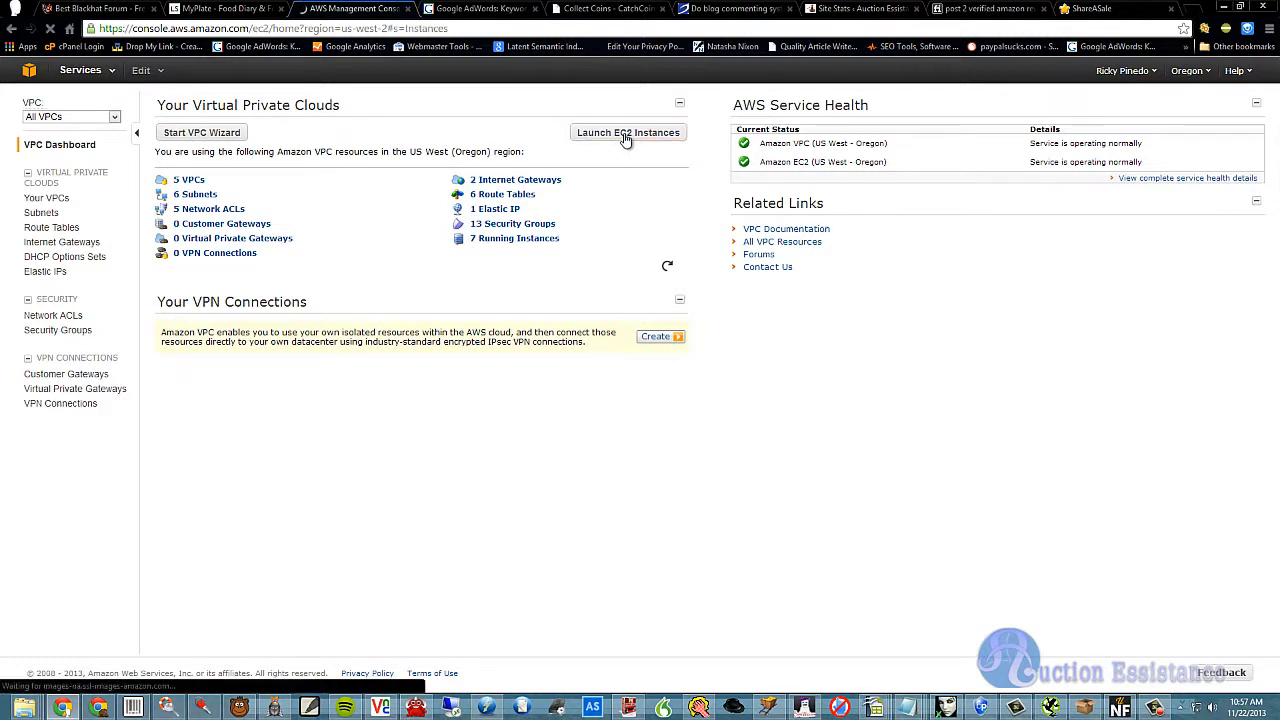
# Load the EC2 instances list and keep the region set to US West (Oregon)
pyautogui.click(628, 132)
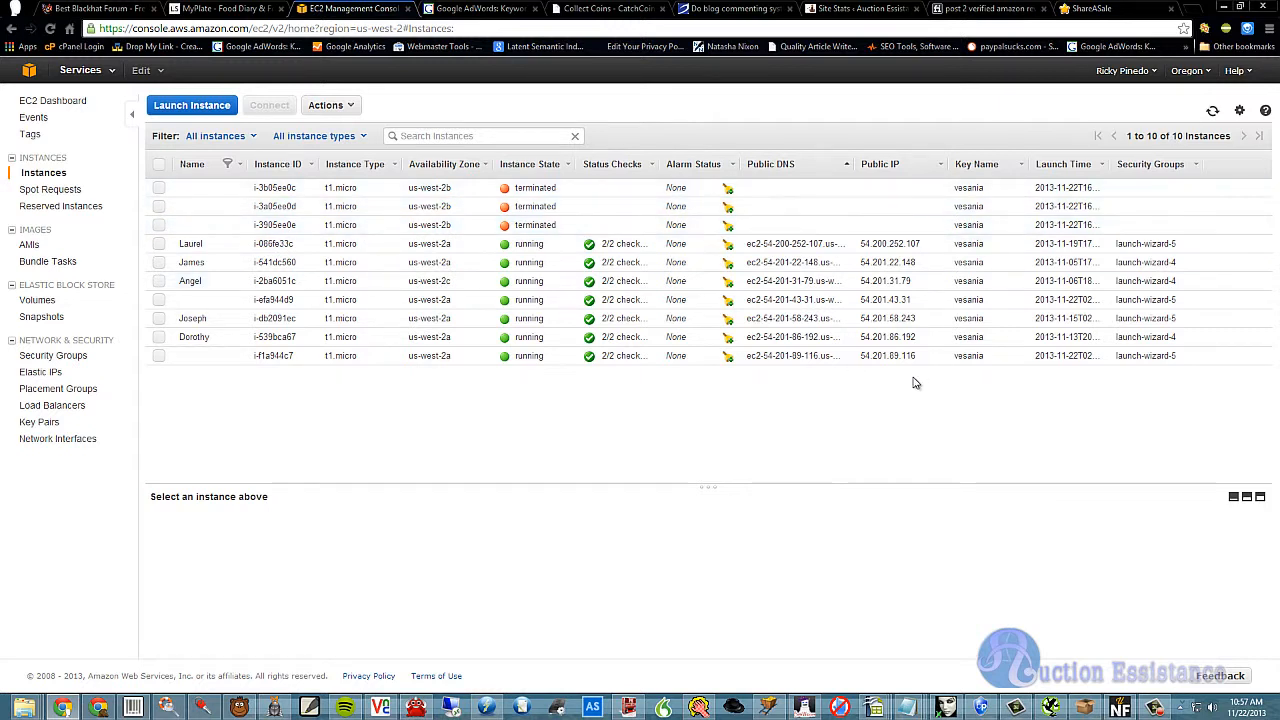
pyautogui.moveTo(464, 428)
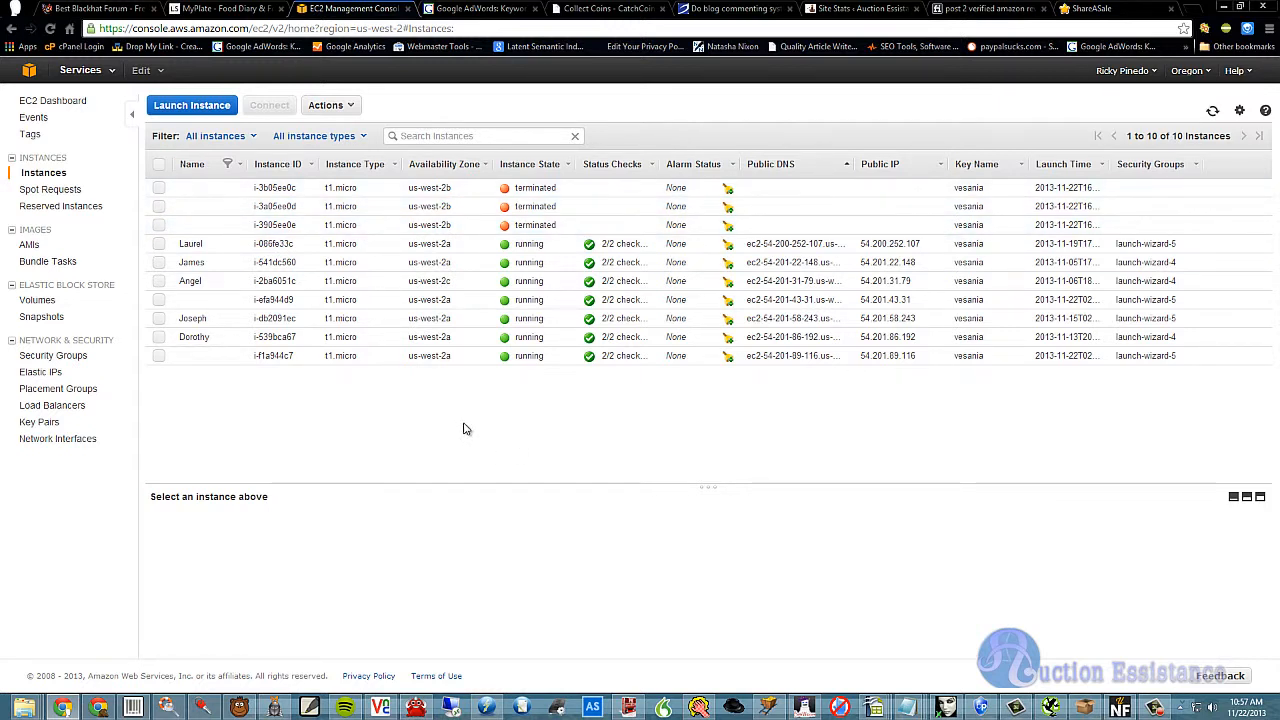
pyautogui.moveTo(1158, 82)
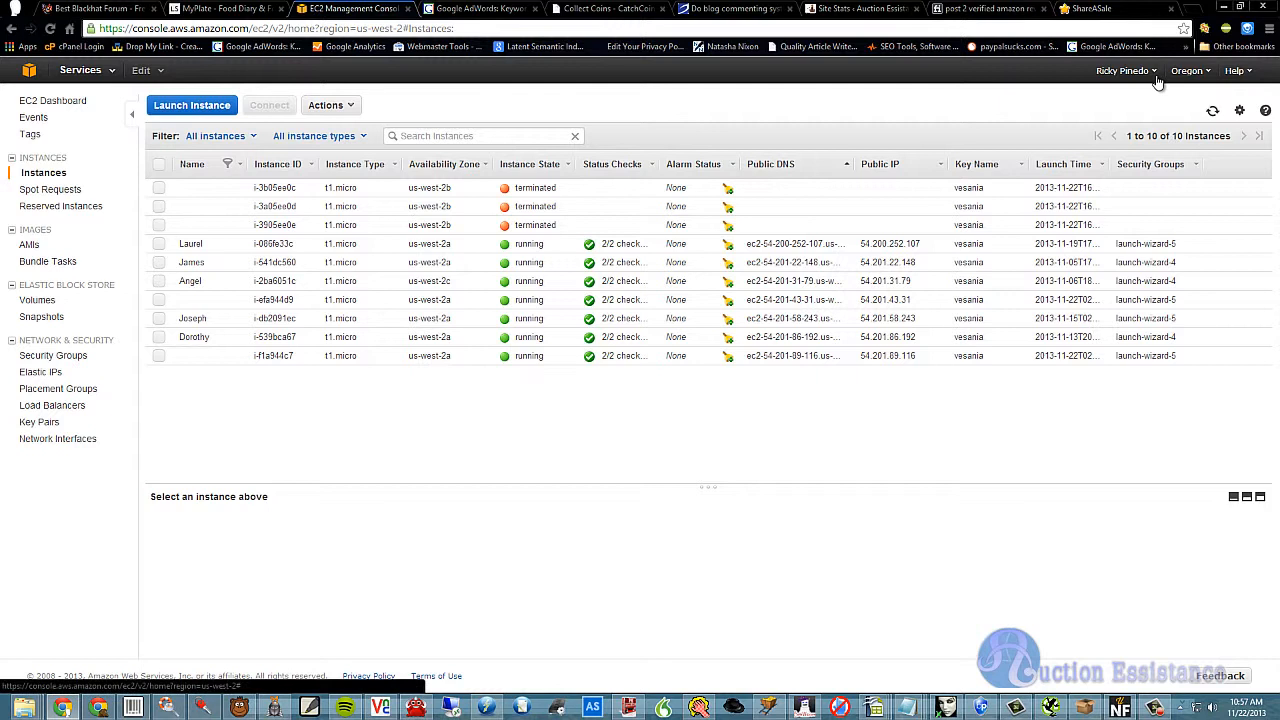
pyautogui.moveTo(1204, 82)
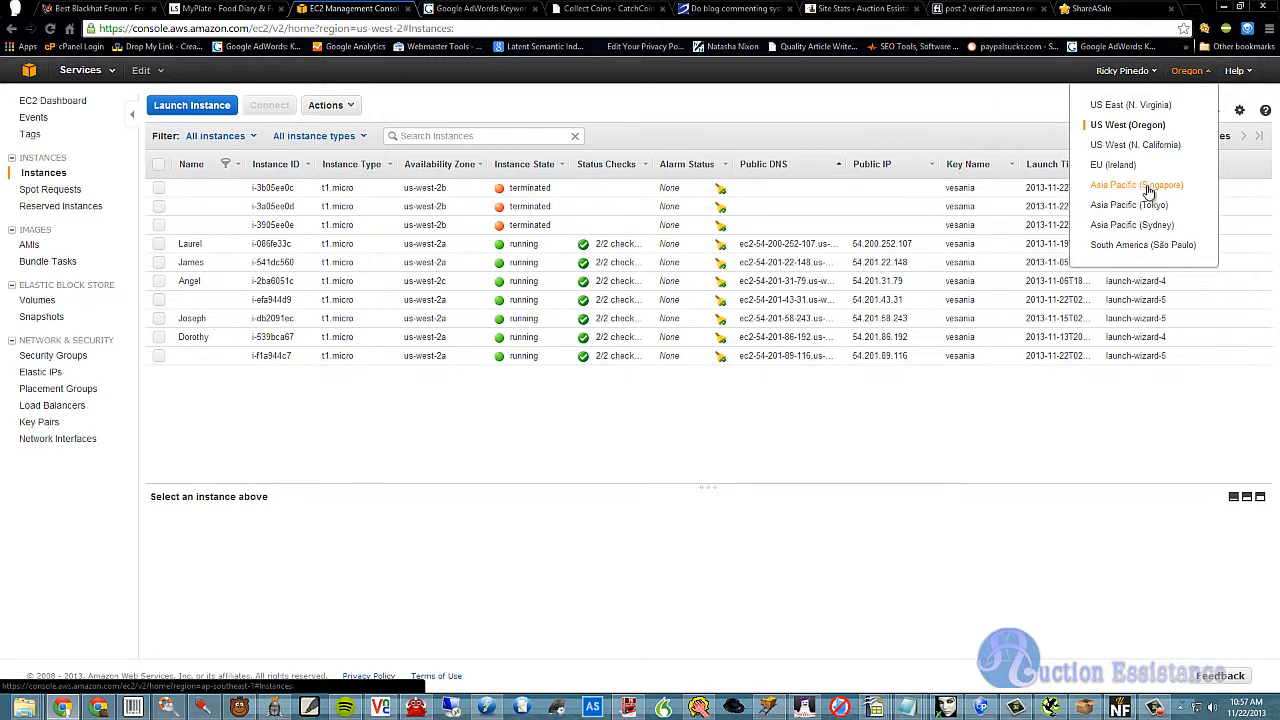
pyautogui.moveTo(1168, 196)
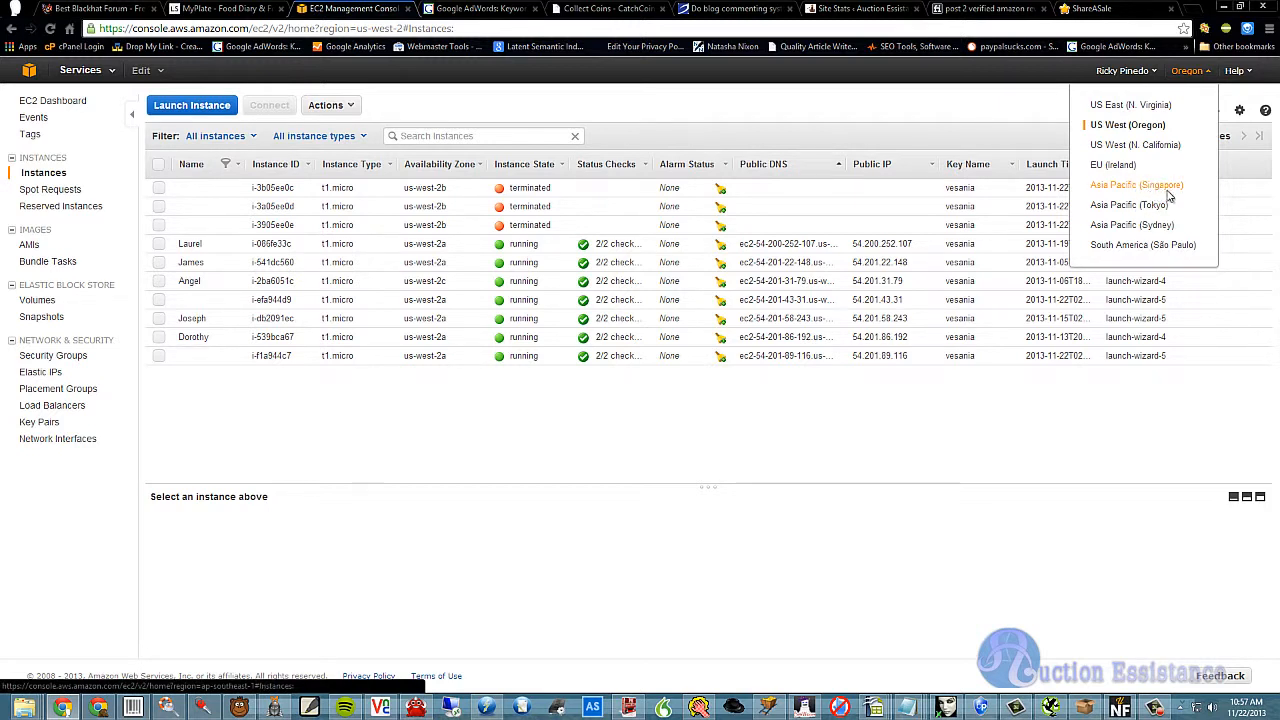
pyautogui.moveTo(1136, 196)
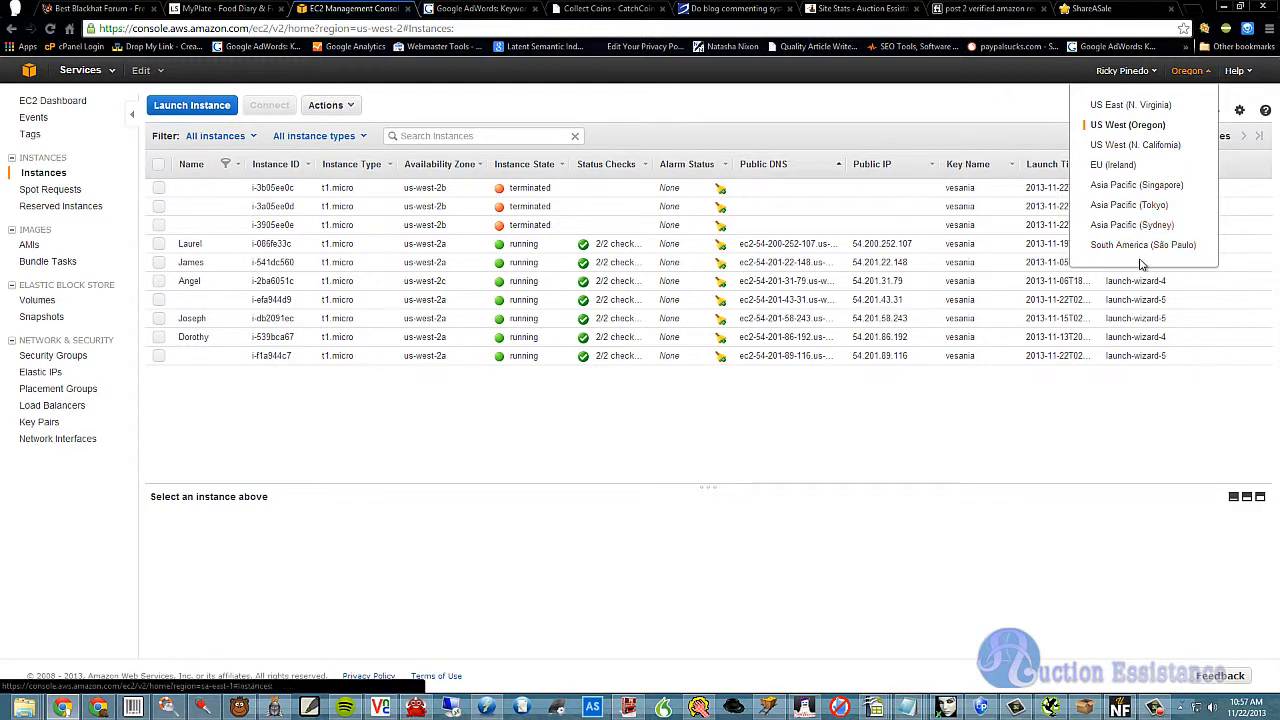
pyautogui.click(716, 420)
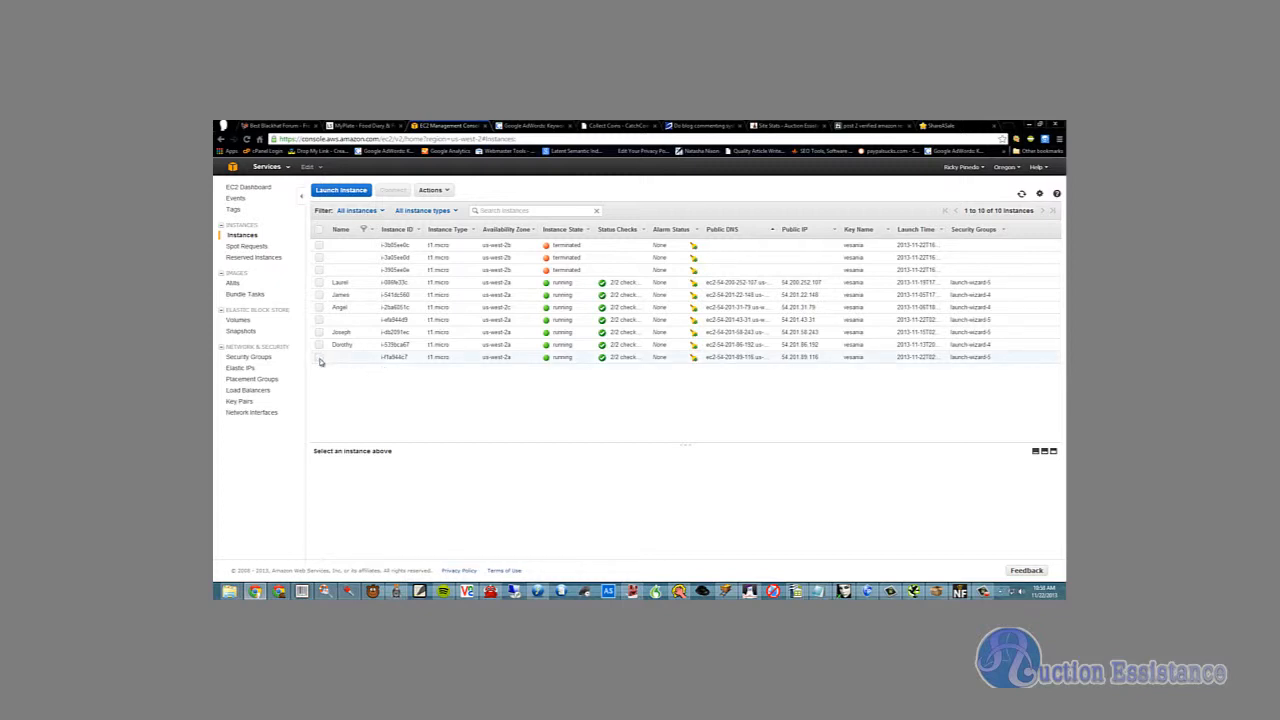
# Select the bottom instance and start retrieving its Windows administrator password
pyautogui.click(320, 356)
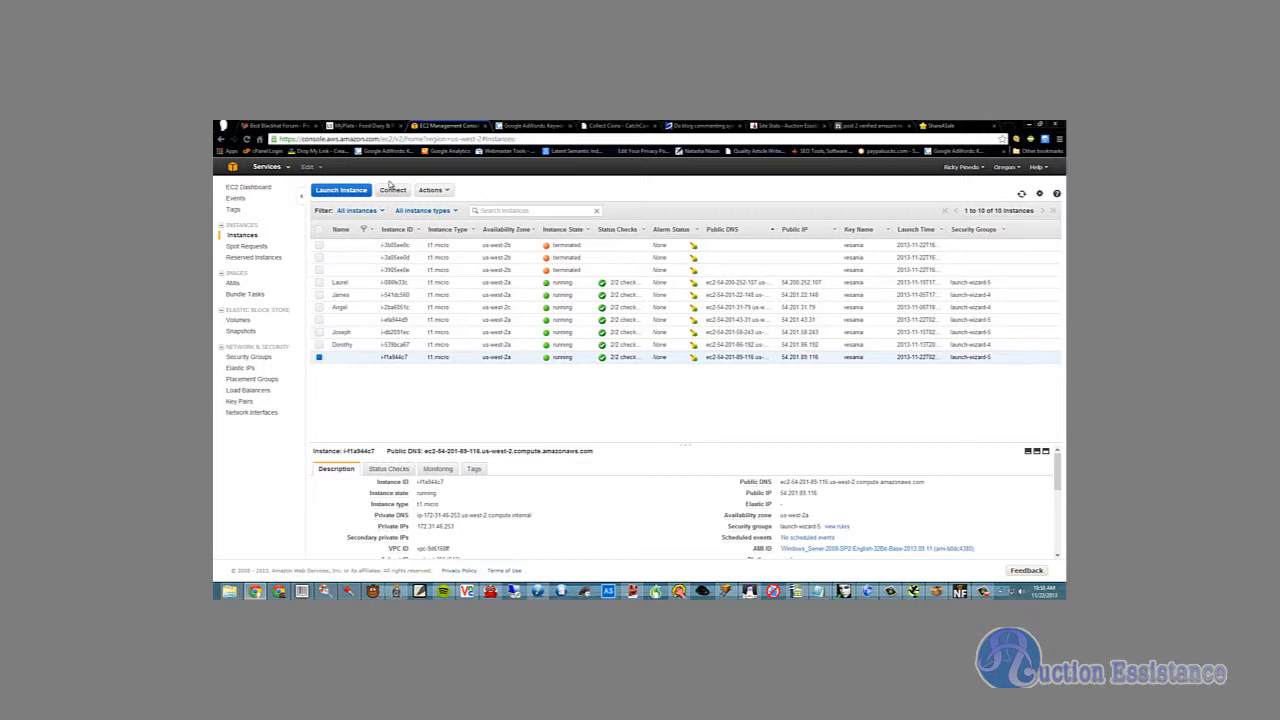
pyautogui.click(392, 188)
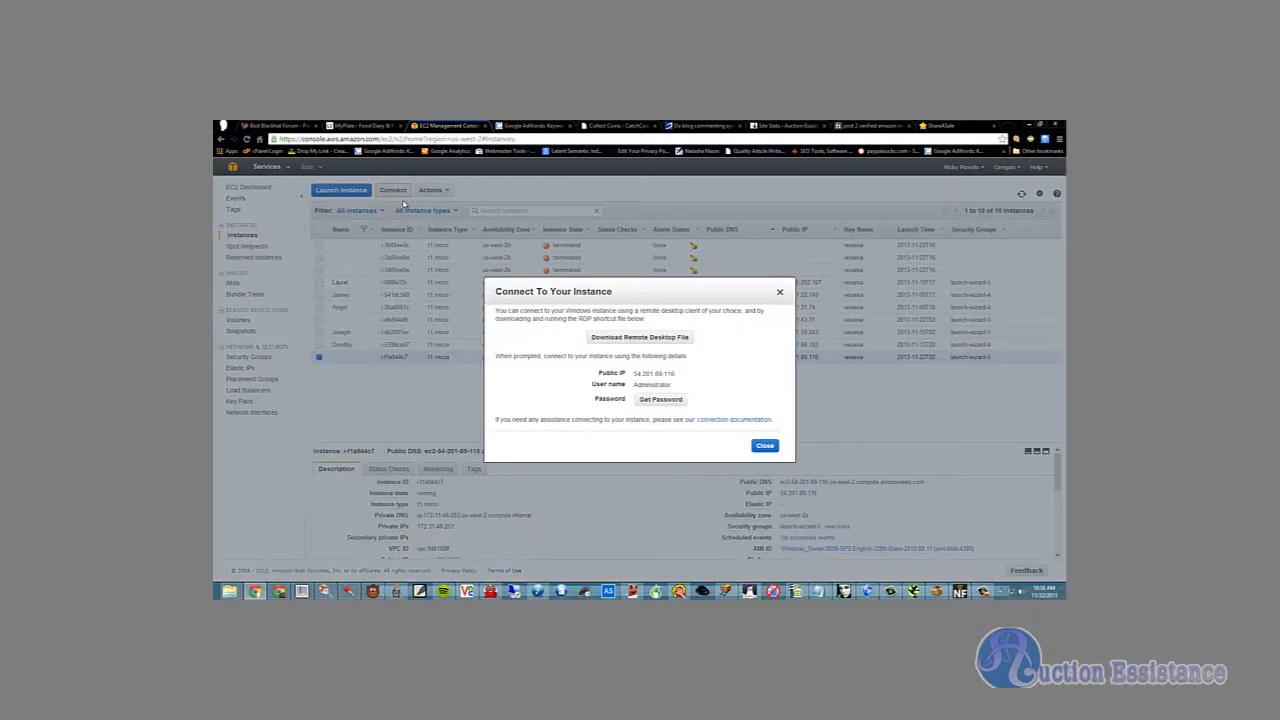
pyautogui.moveTo(684, 390)
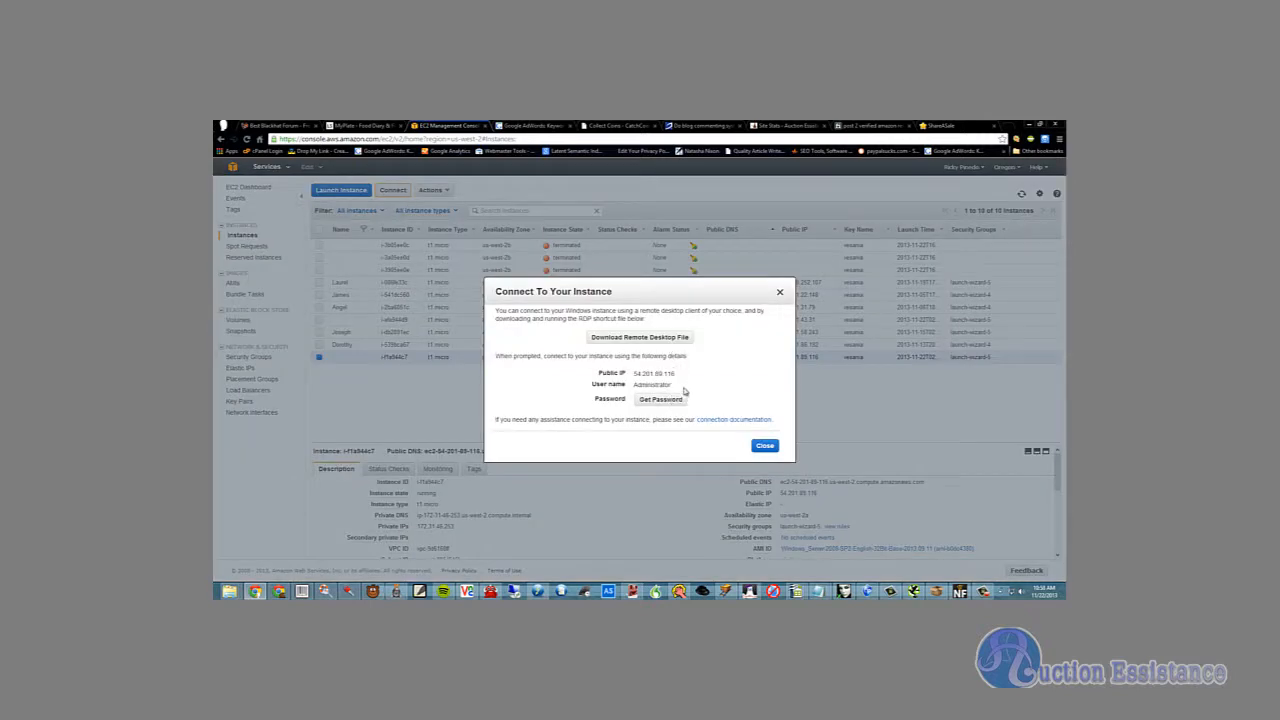
pyautogui.click(660, 400)
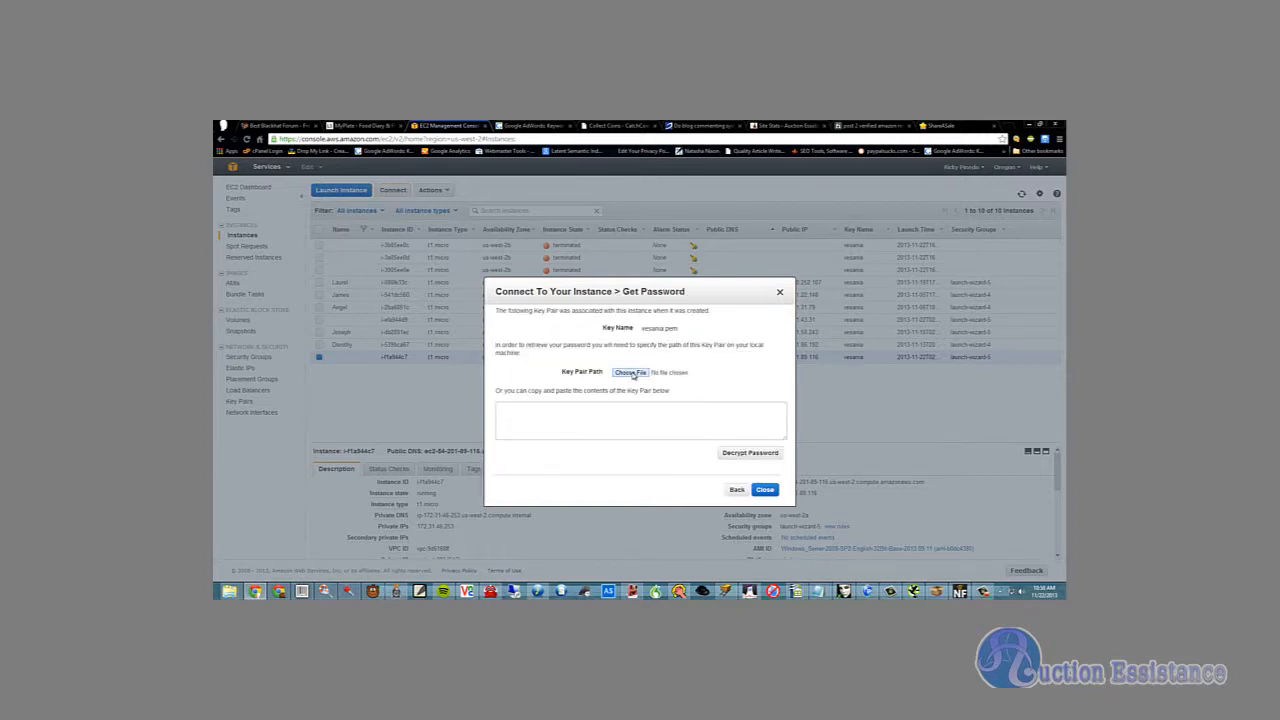
# Load the instance's .pem key pair file from Downloads and decrypt the Administrator password
pyautogui.click(630, 372)
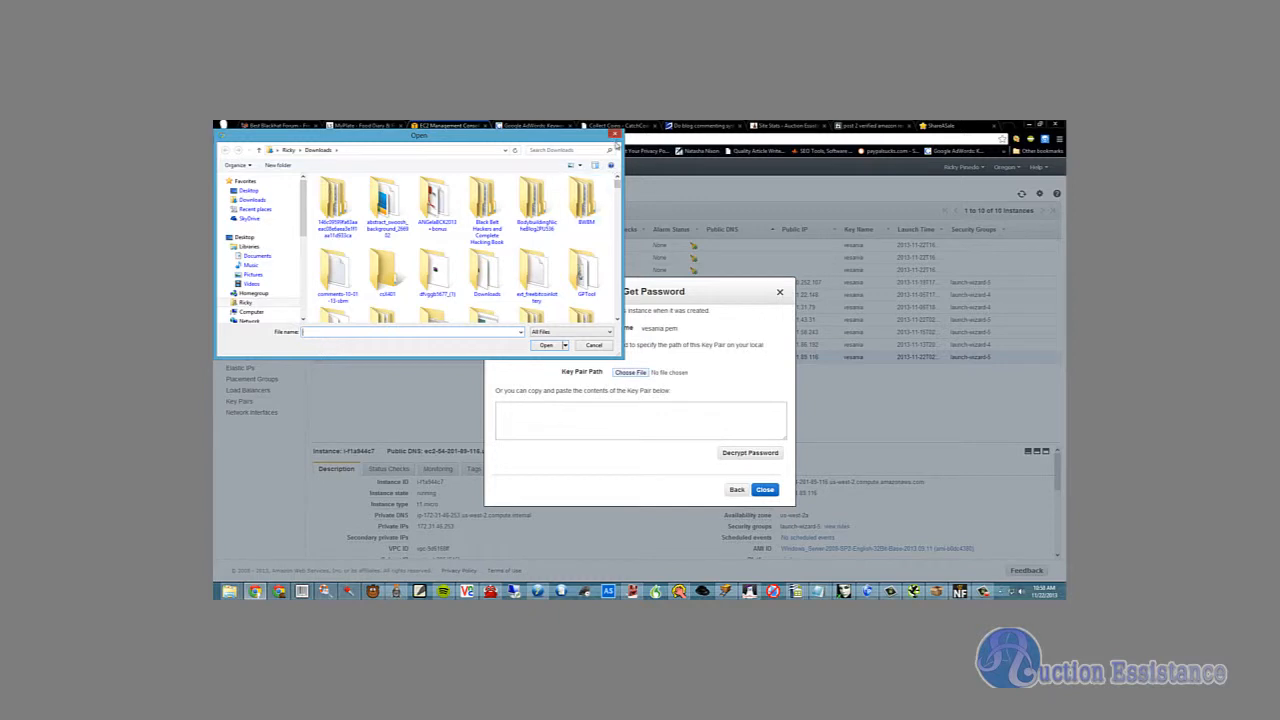
pyautogui.click(592, 344)
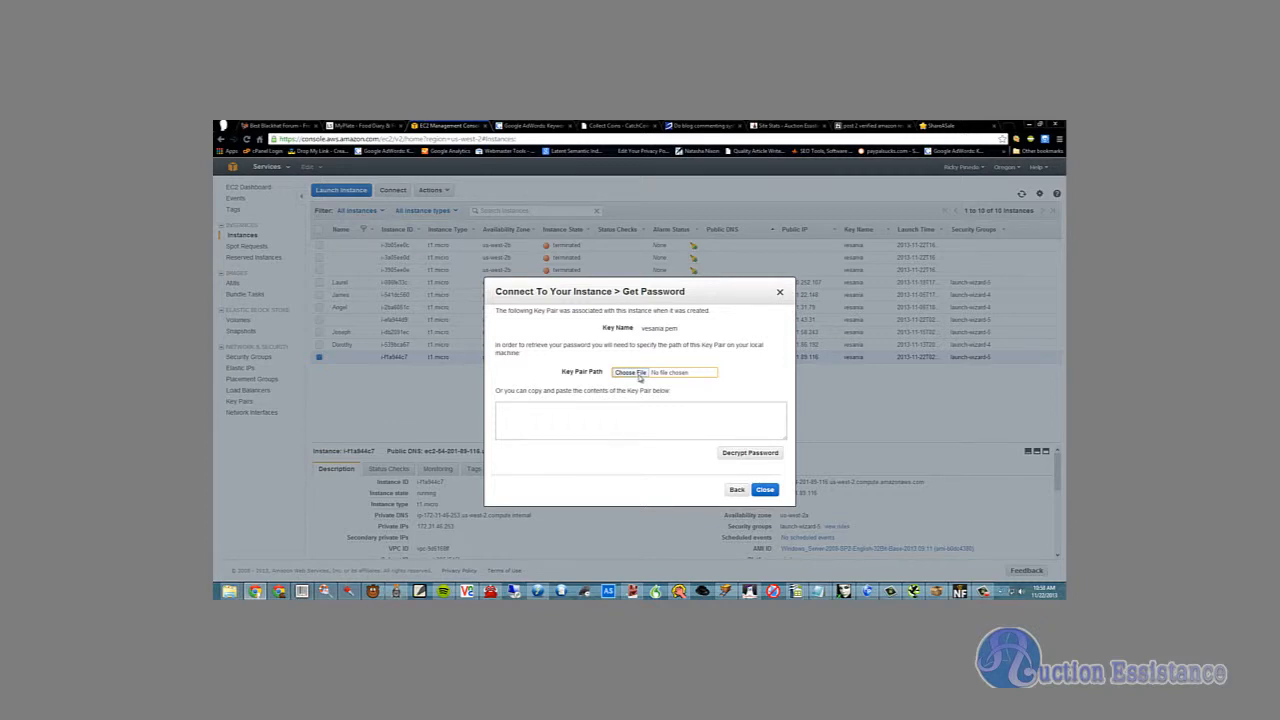
pyautogui.click(630, 372)
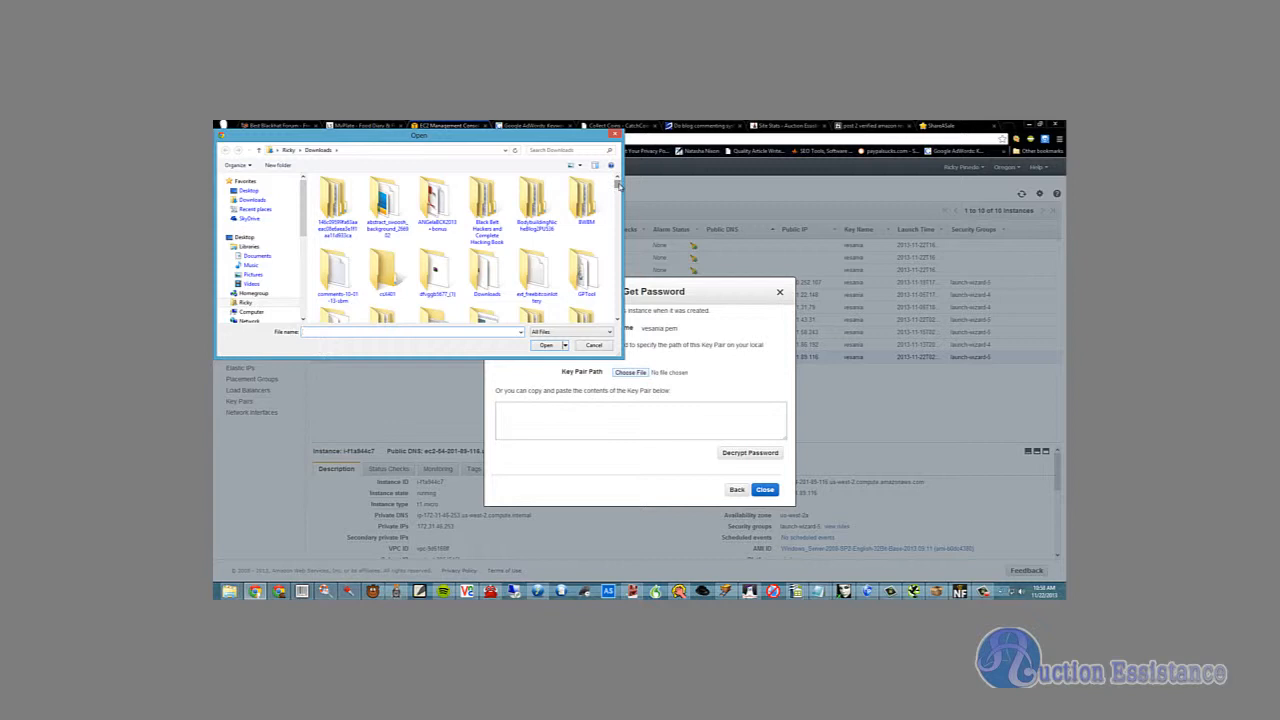
pyautogui.scroll(-3)
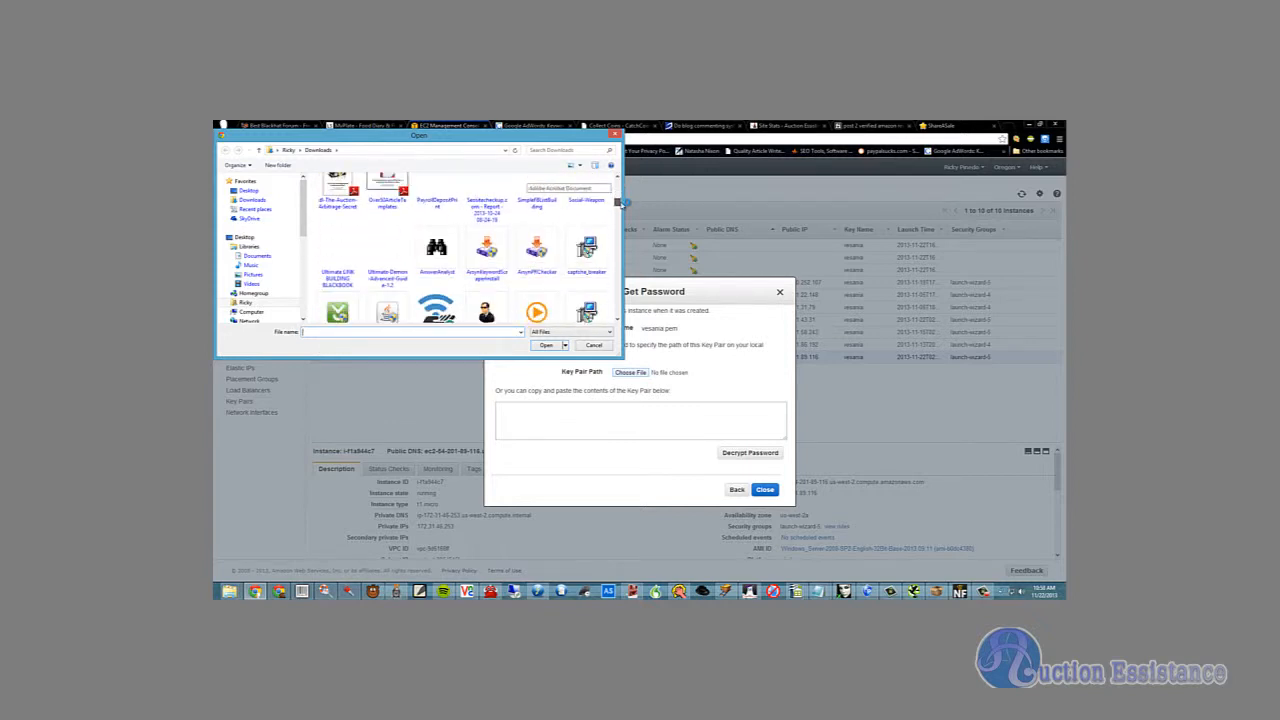
pyautogui.scroll(-3)
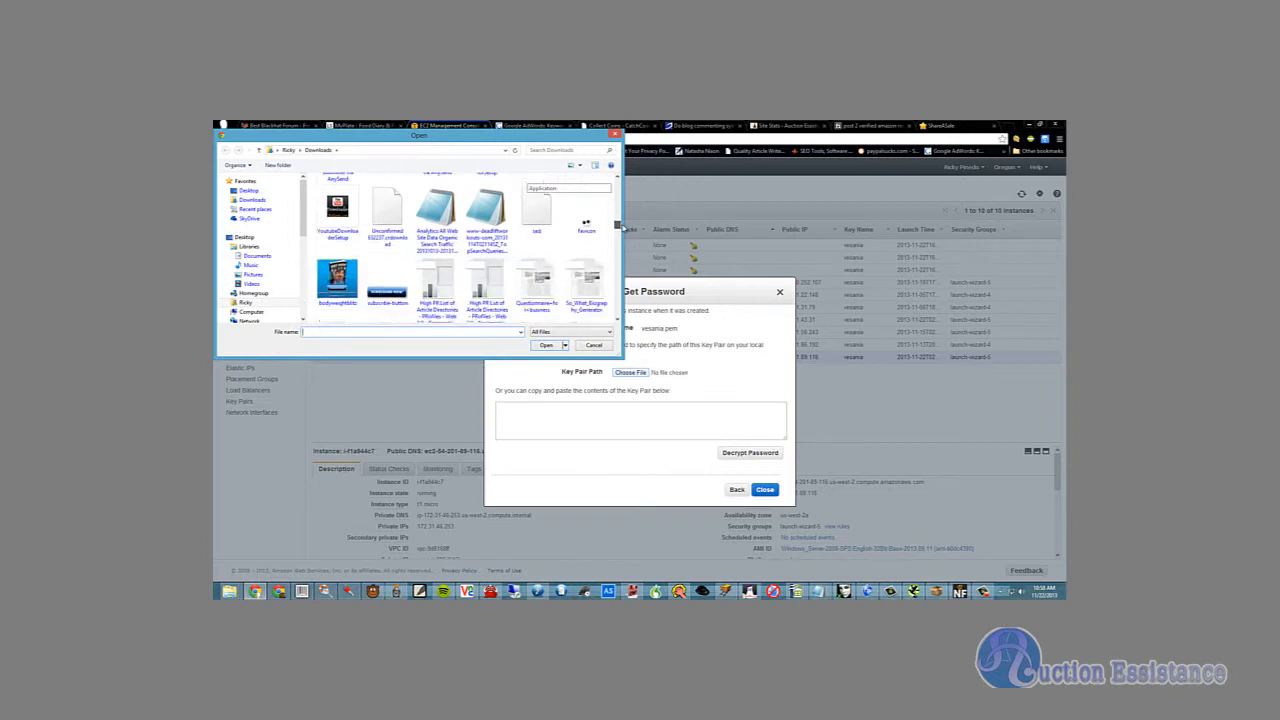
pyautogui.scroll(-3)
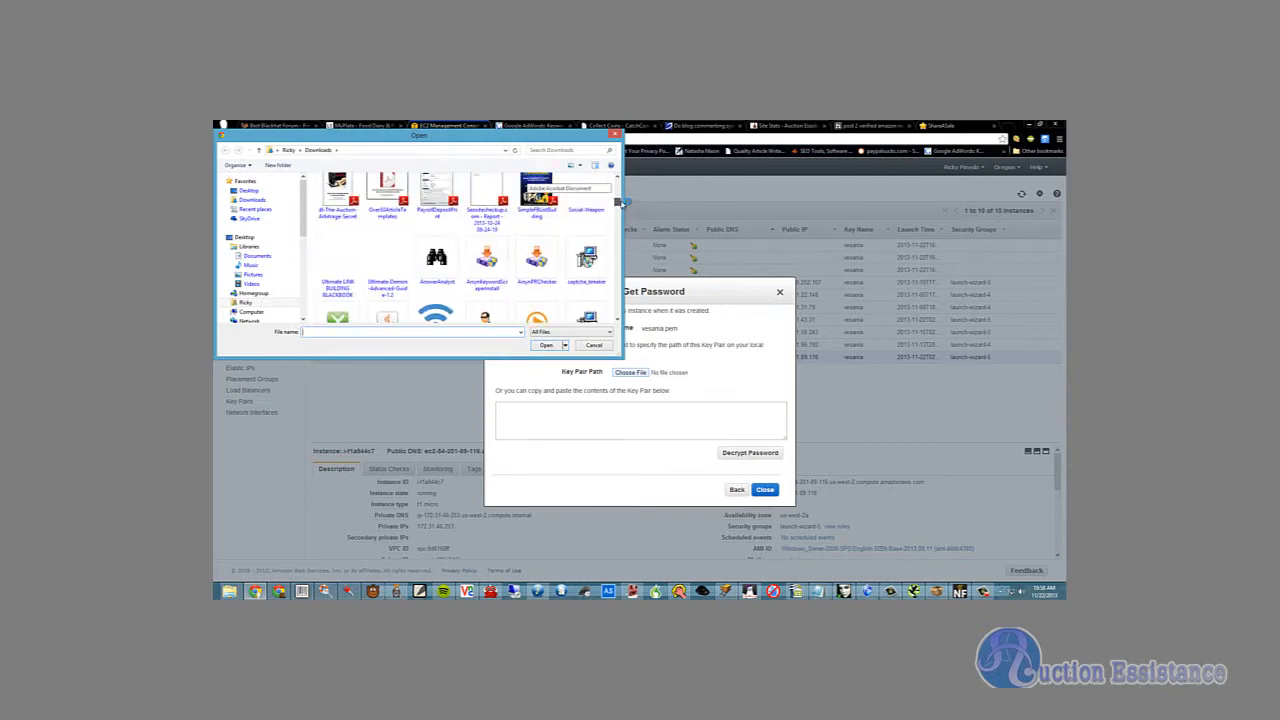
pyautogui.scroll(-3)
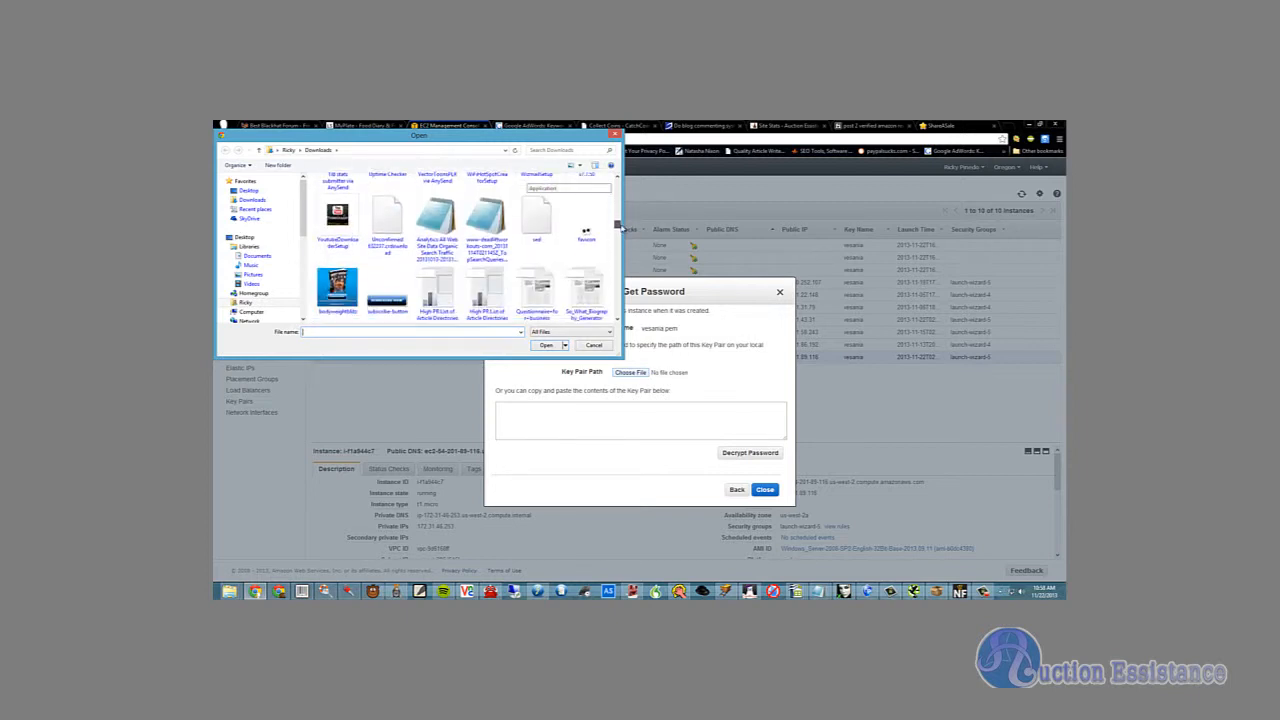
pyautogui.click(436, 236)
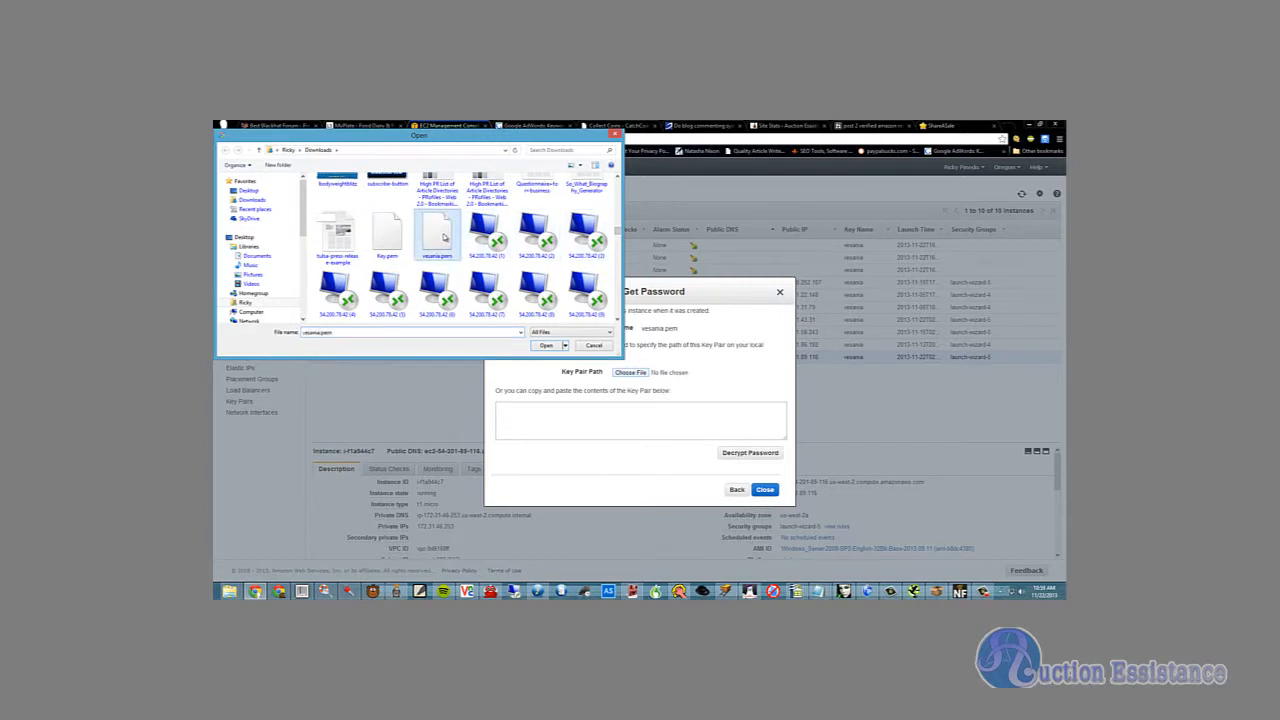
pyautogui.click(546, 344)
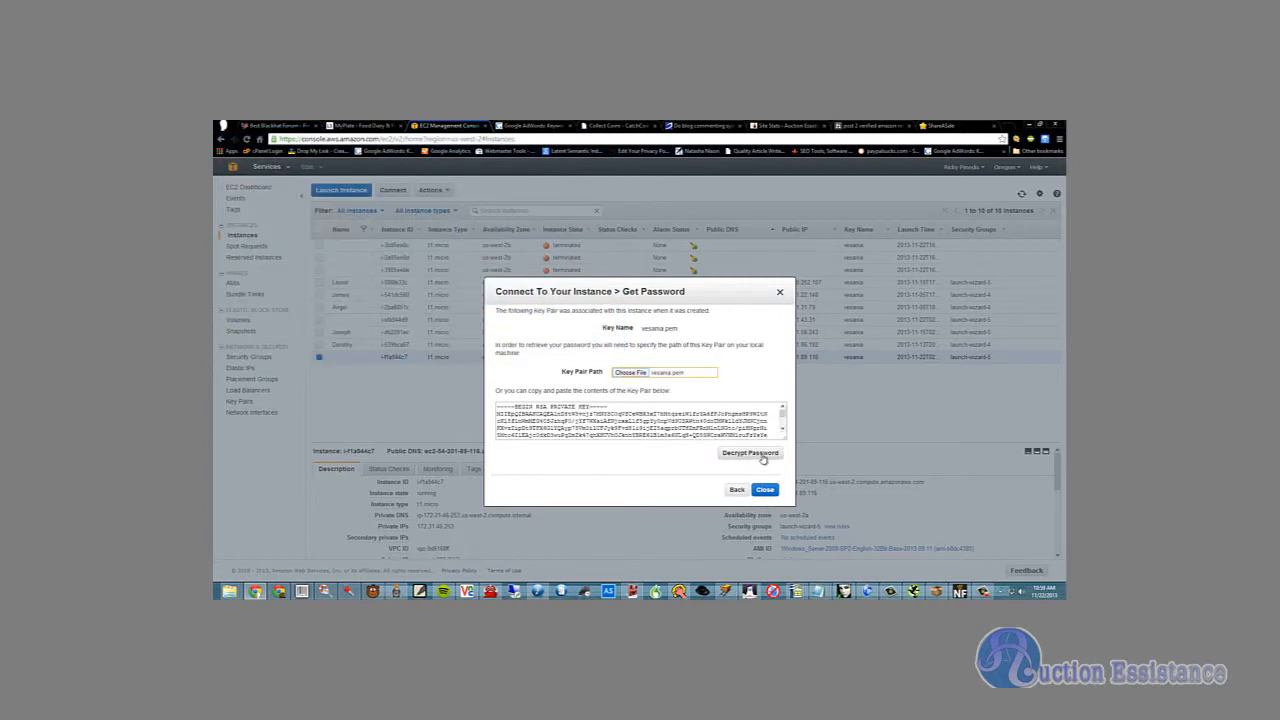
pyautogui.click(748, 452)
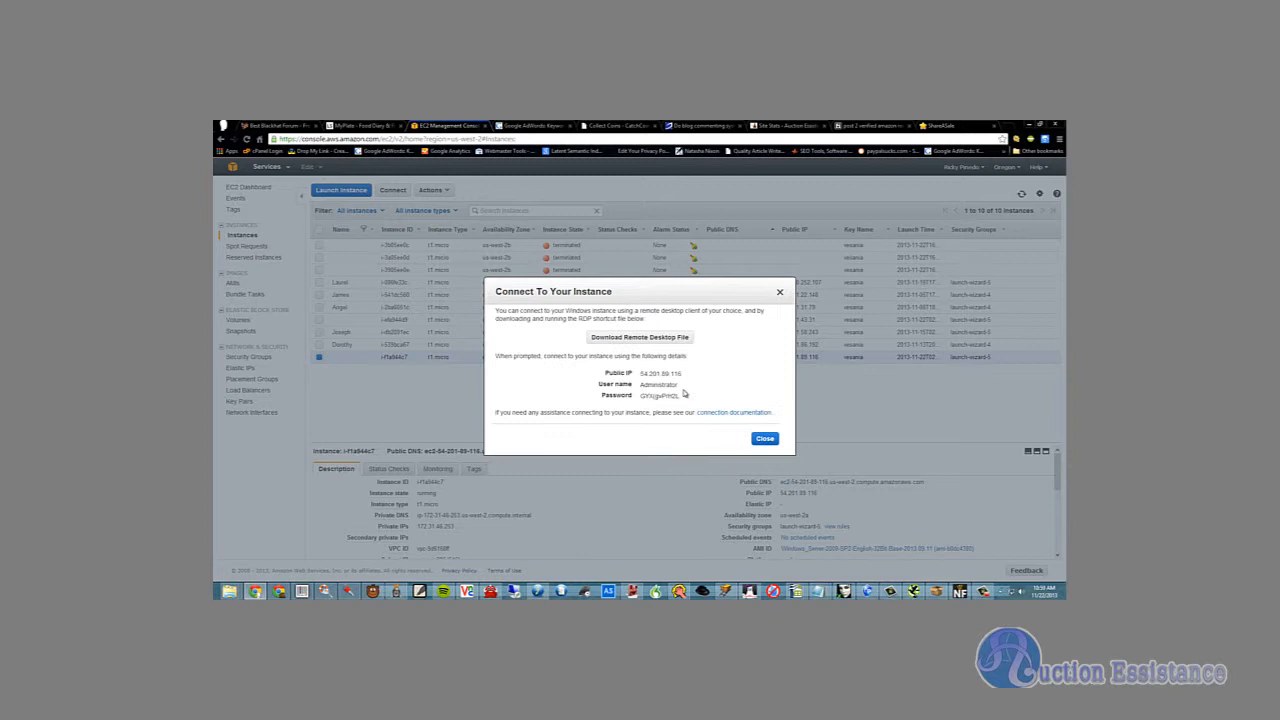
# Copy the decrypted password and download and launch the Remote Desktop file
pyautogui.doubleClick(658, 396)
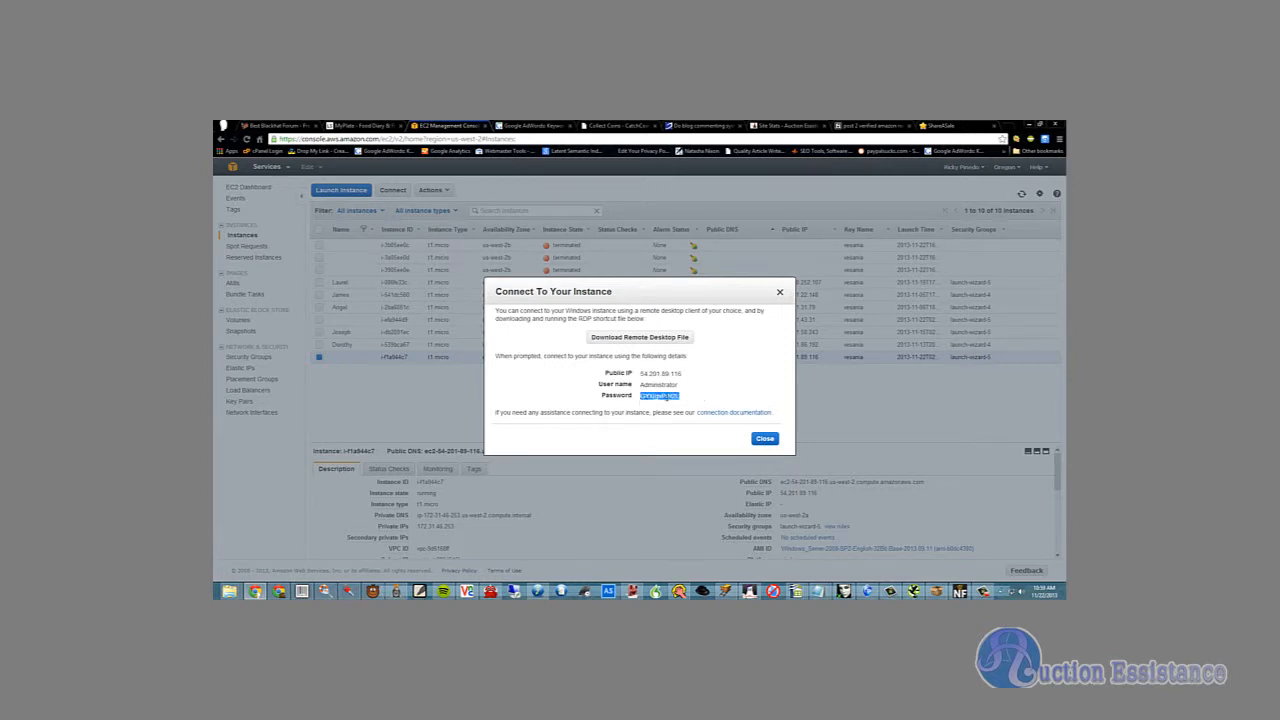
pyautogui.rightClick(658, 396)
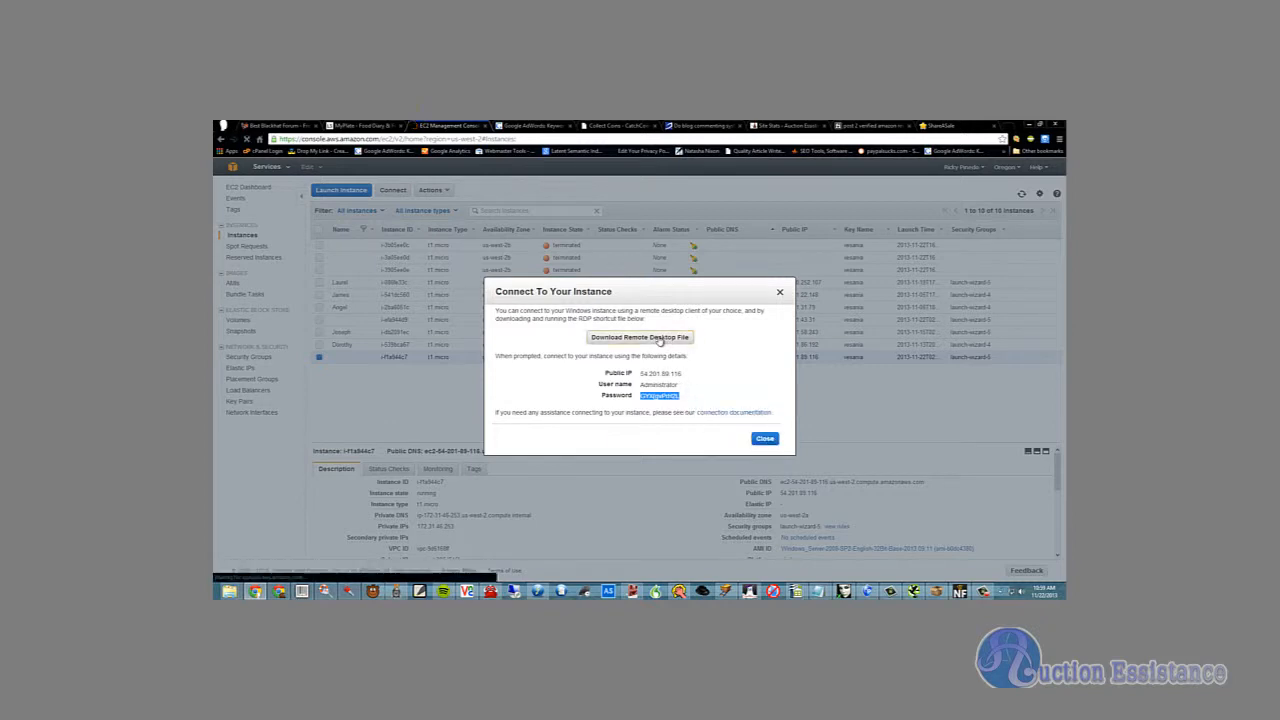
pyautogui.click(640, 336)
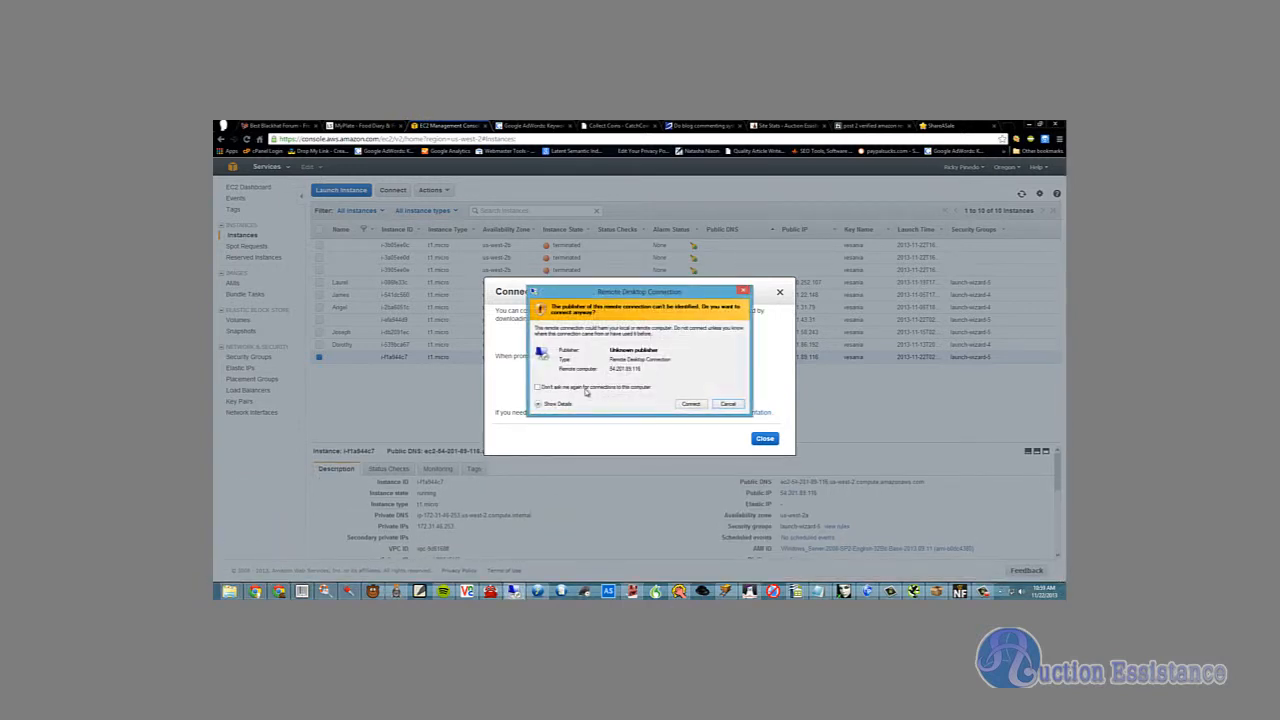
# Connect as Administrator with the pasted password, accepting the publisher and certificate warnings
pyautogui.click(690, 404)
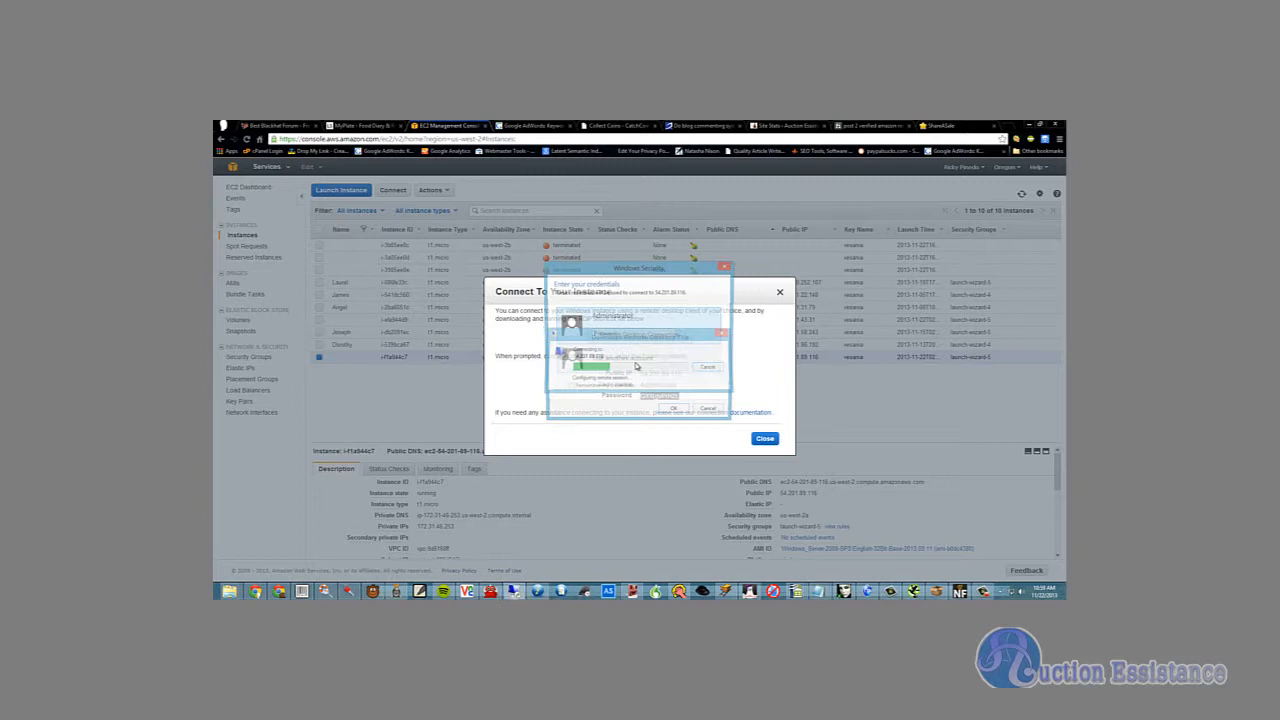
pyautogui.rightClick(636, 332)
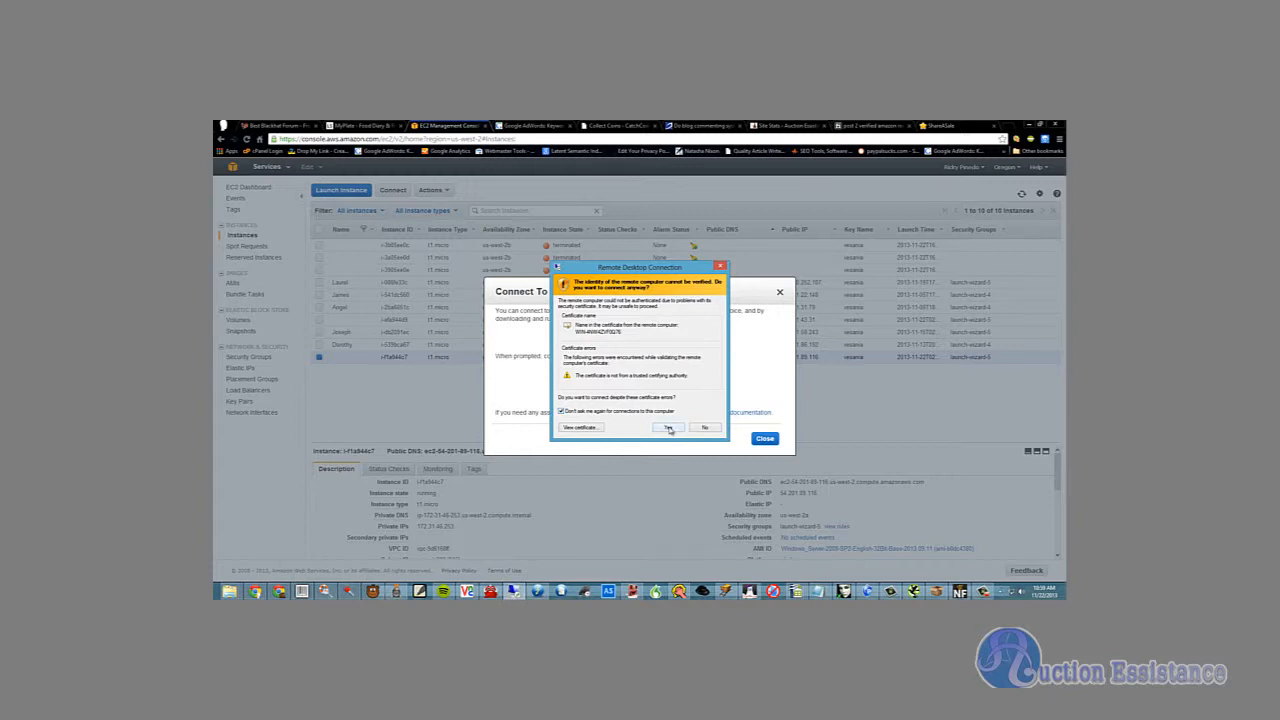
pyautogui.click(668, 428)
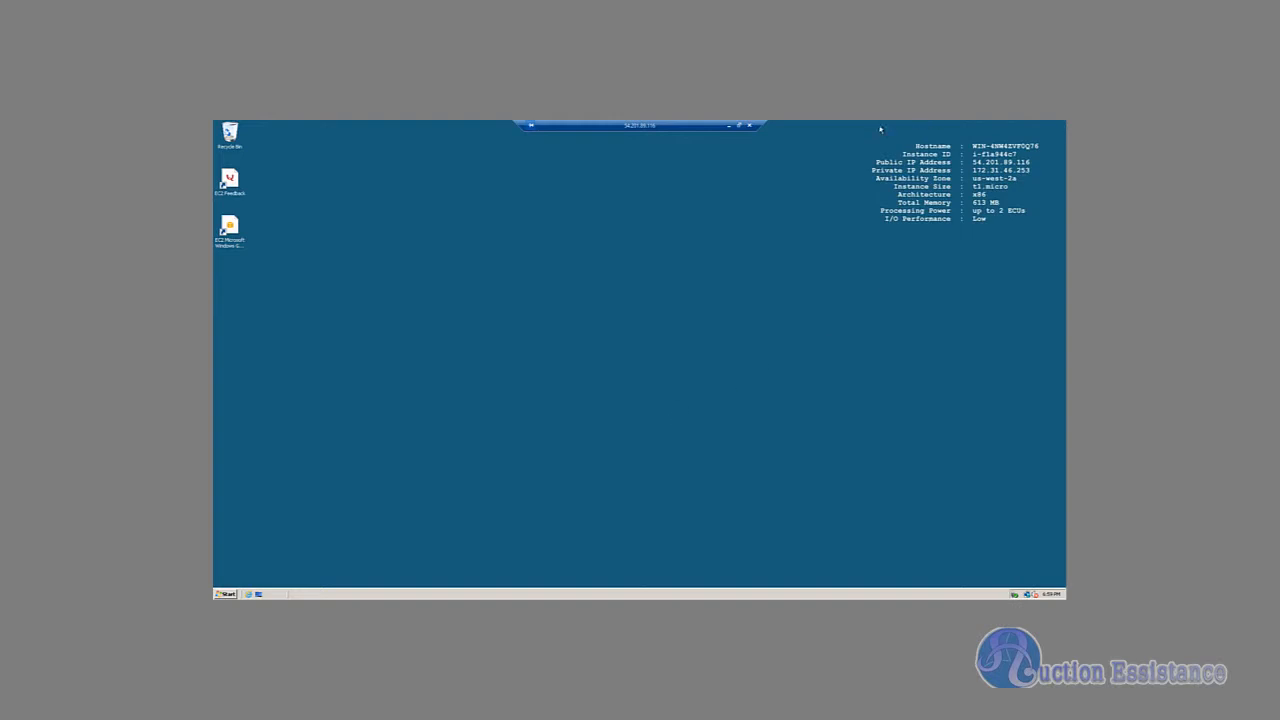
pyautogui.moveTo(892, 130)
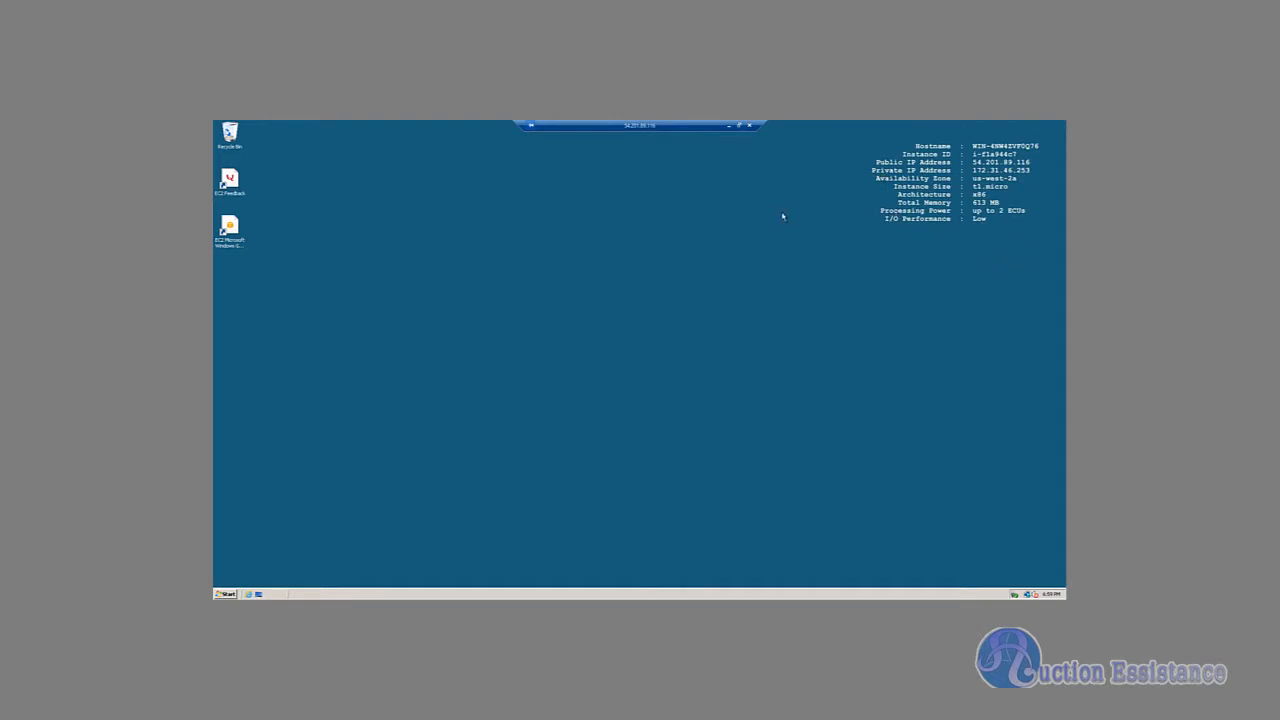
pyautogui.moveTo(1012, 216)
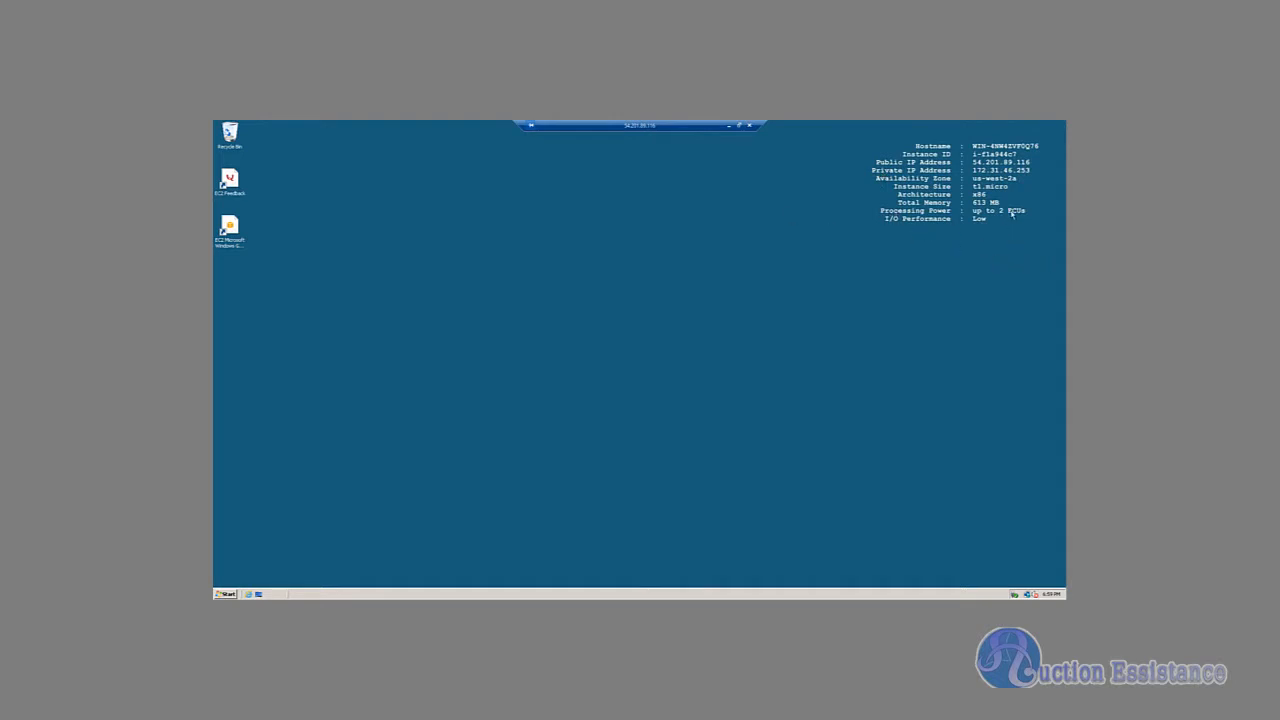
pyautogui.moveTo(968, 238)
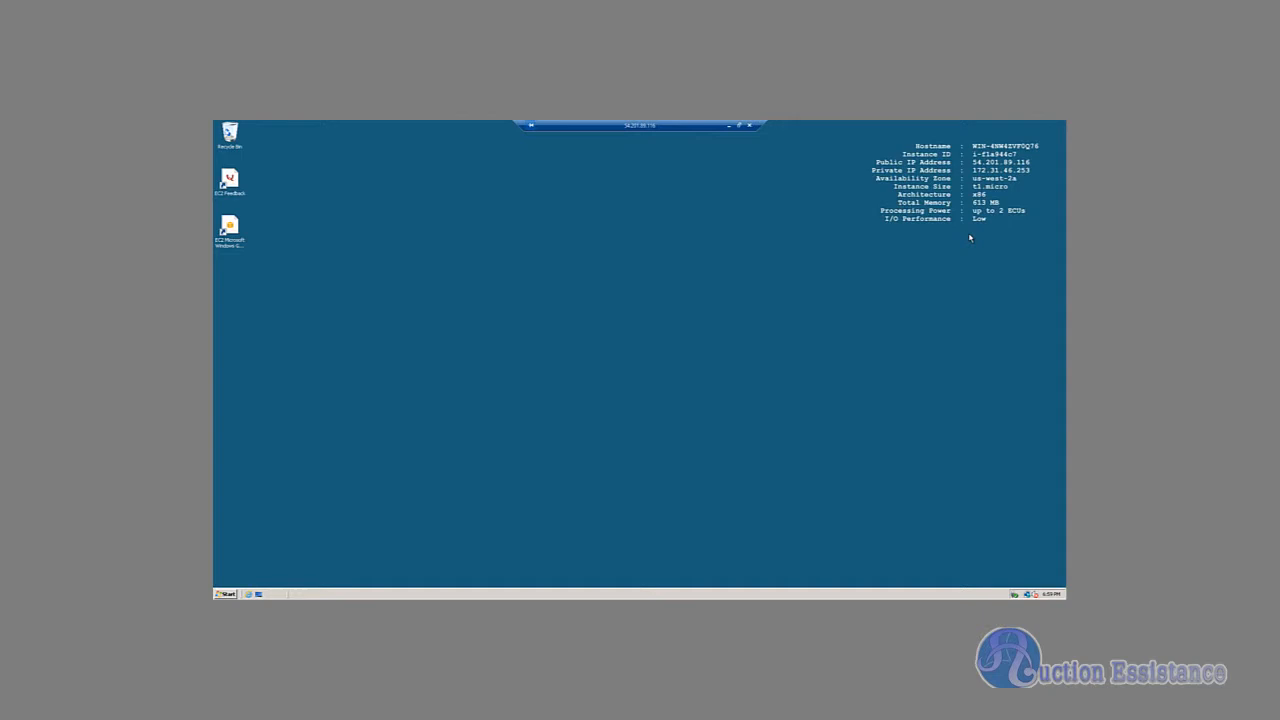
pyautogui.moveTo(810, 238)
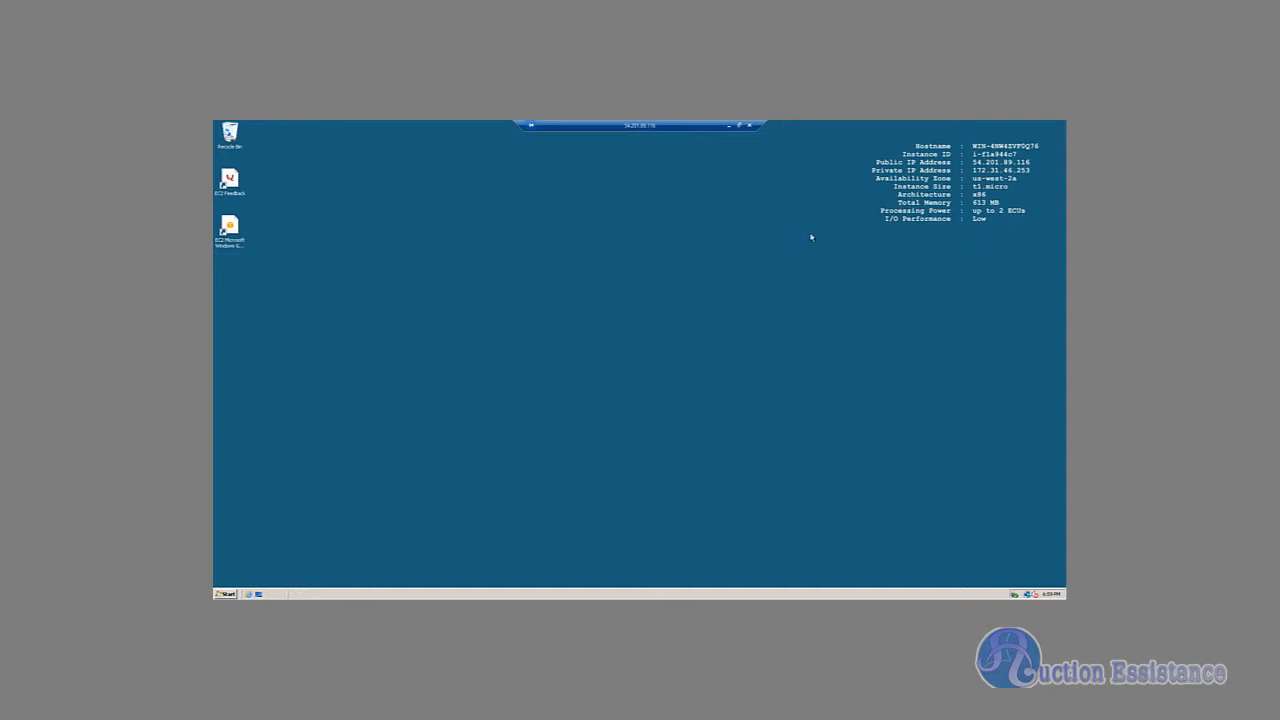
pyautogui.moveTo(436, 228)
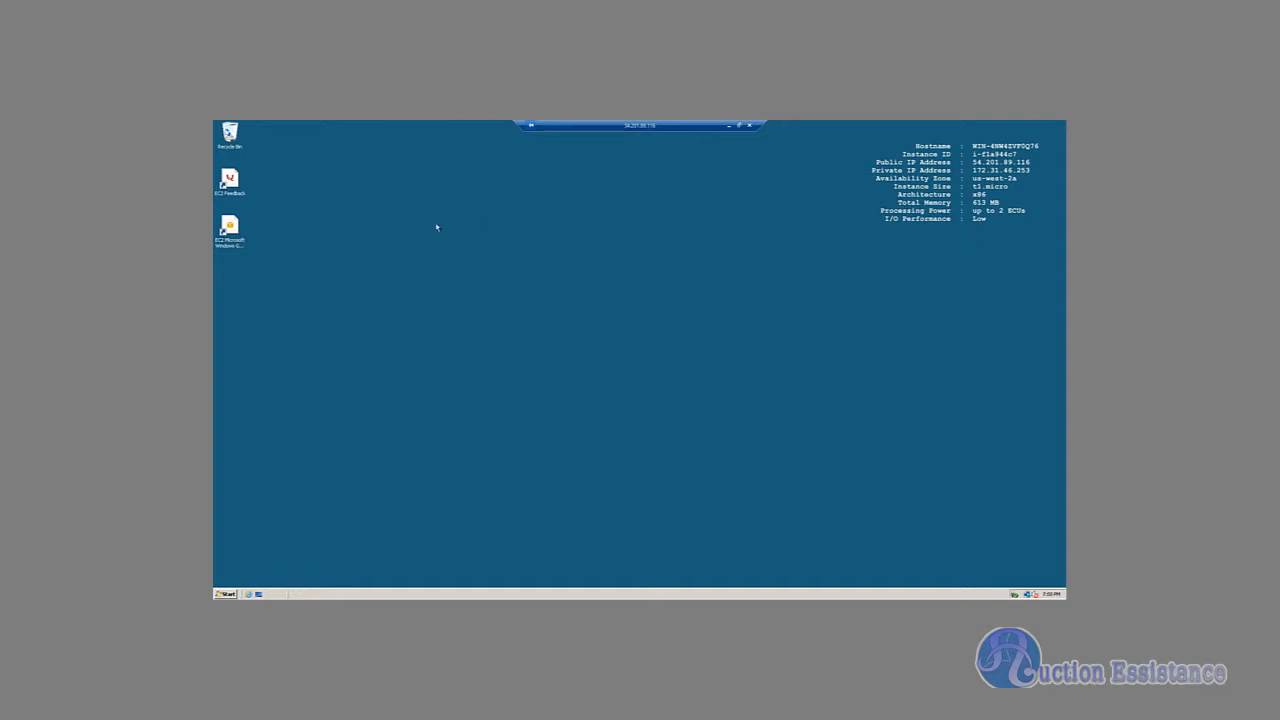
pyautogui.moveTo(280, 540)
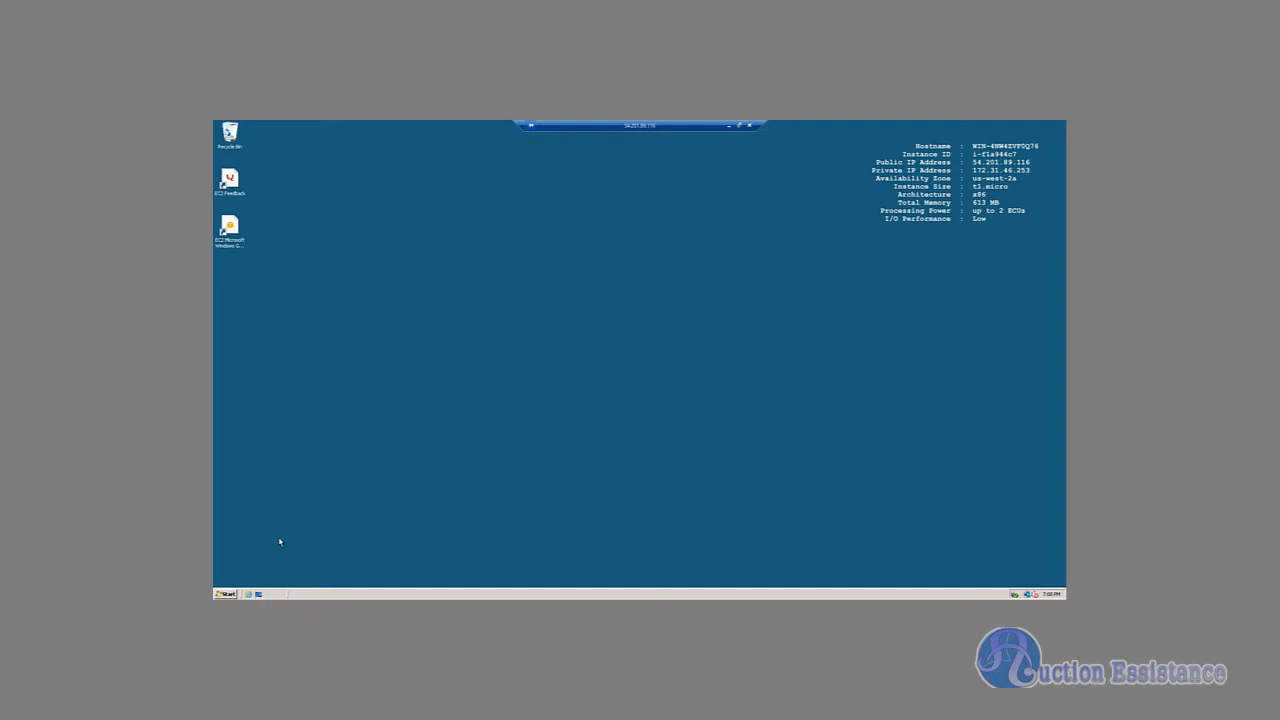
pyautogui.moveTo(504, 462)
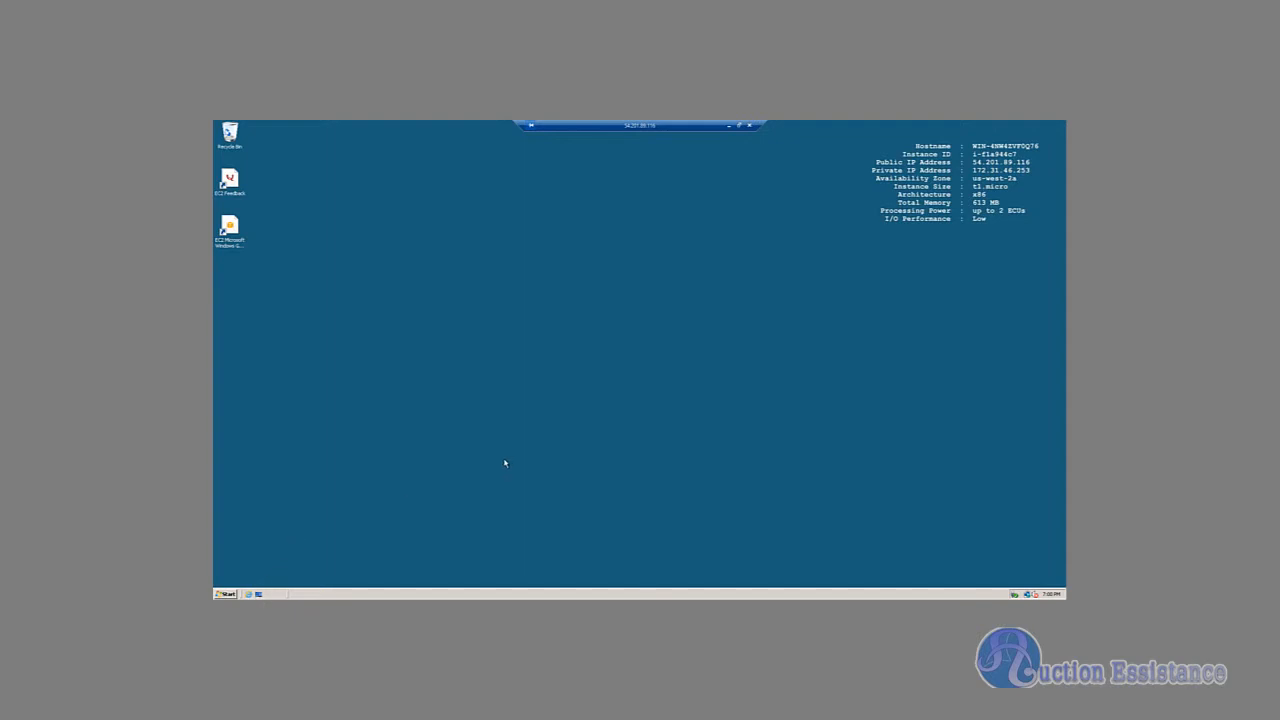
pyautogui.moveTo(500, 464)
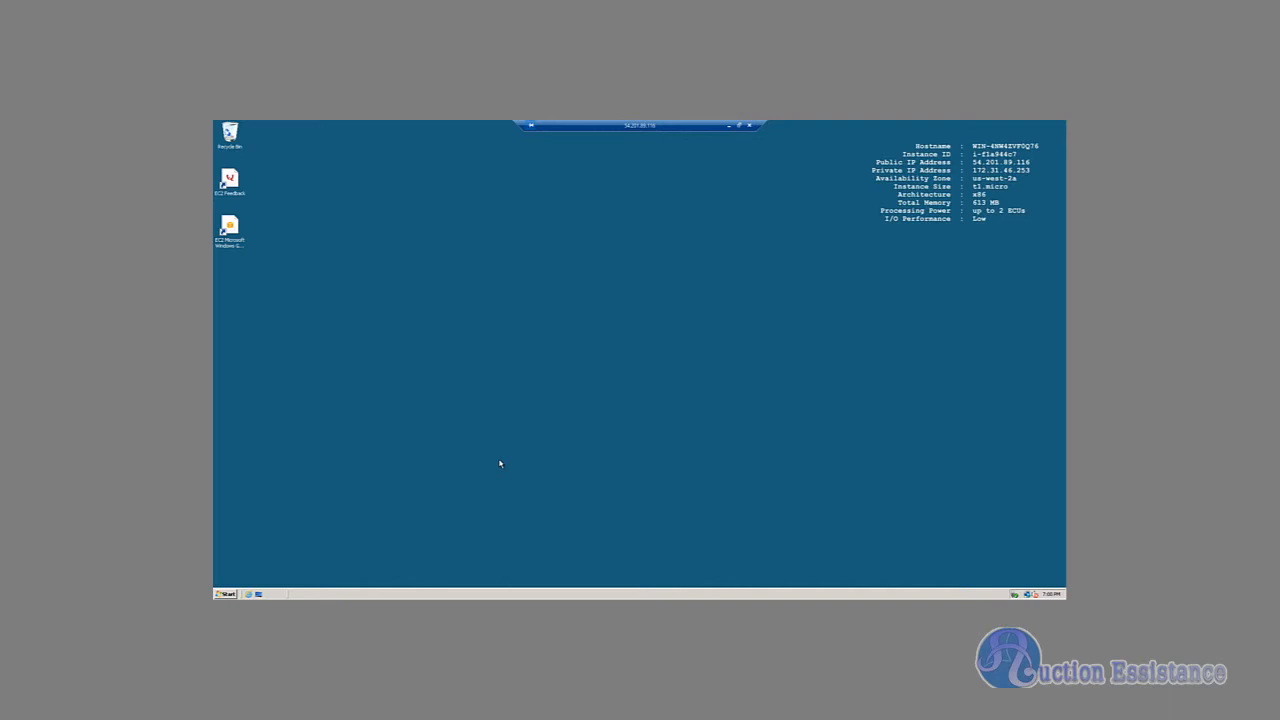
pyautogui.moveTo(472, 324)
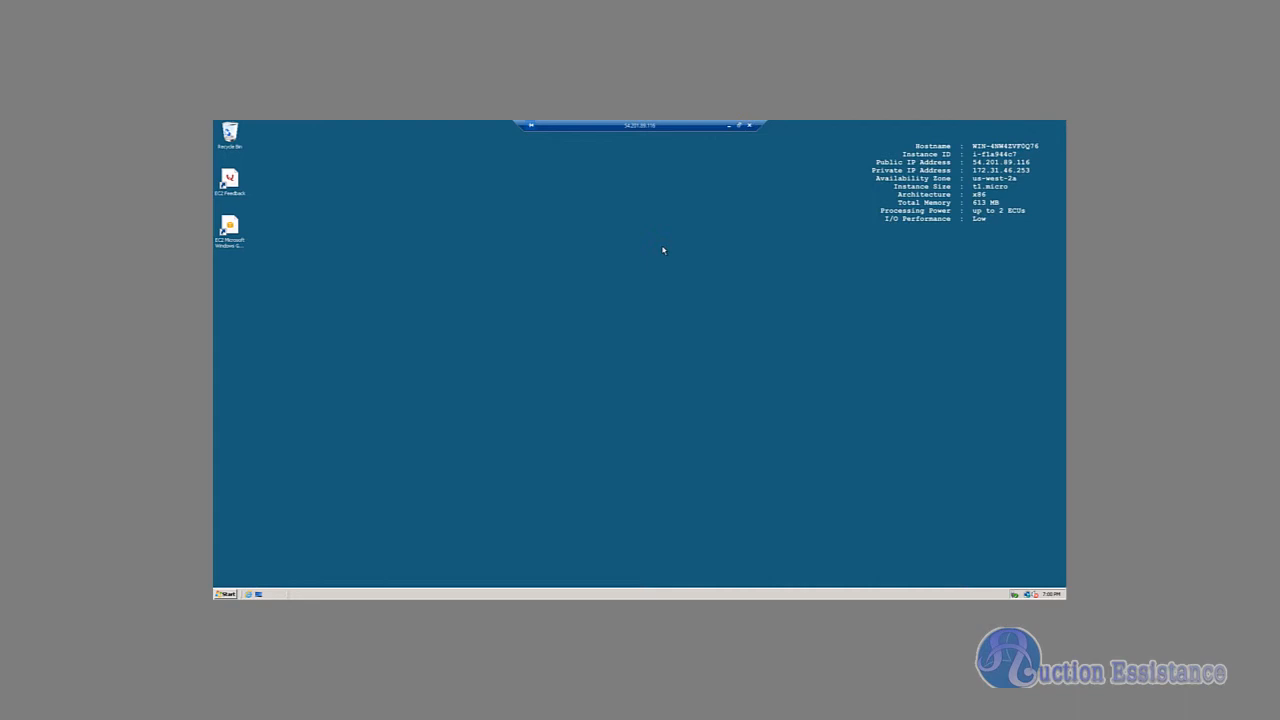
pyautogui.moveTo(730, 124)
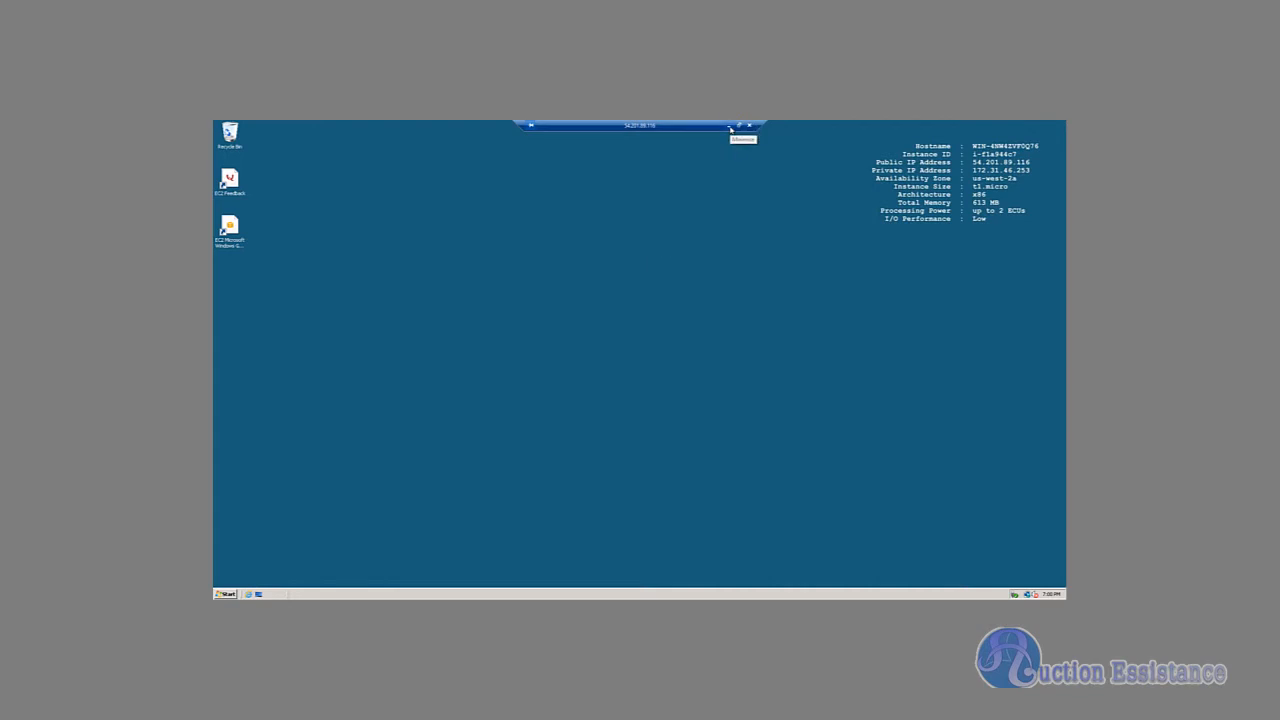